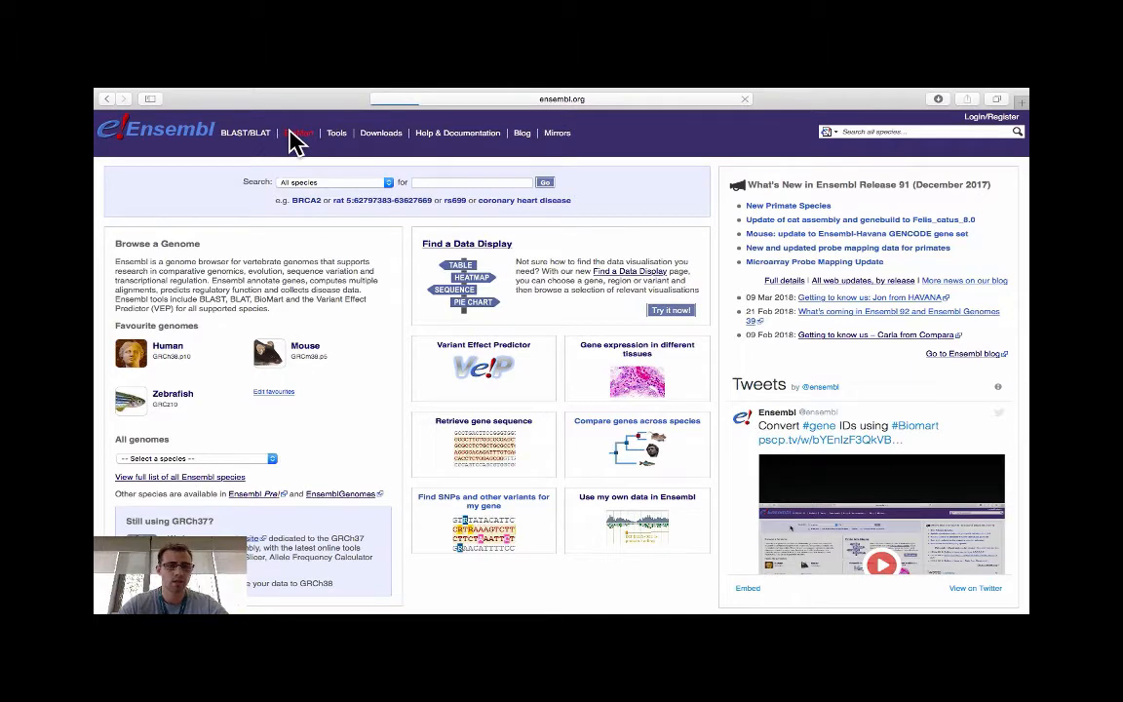
# - Go to BioMart and reset to a new, empty query
pyautogui.click(300, 132)
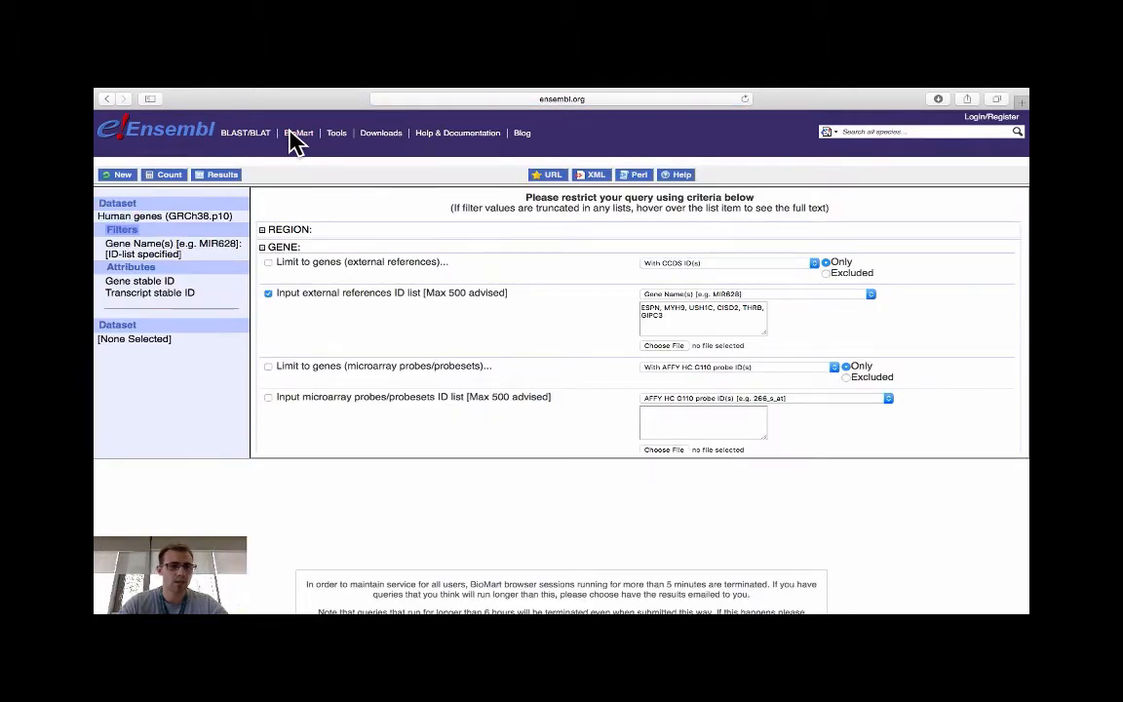
pyautogui.moveTo(198, 156)
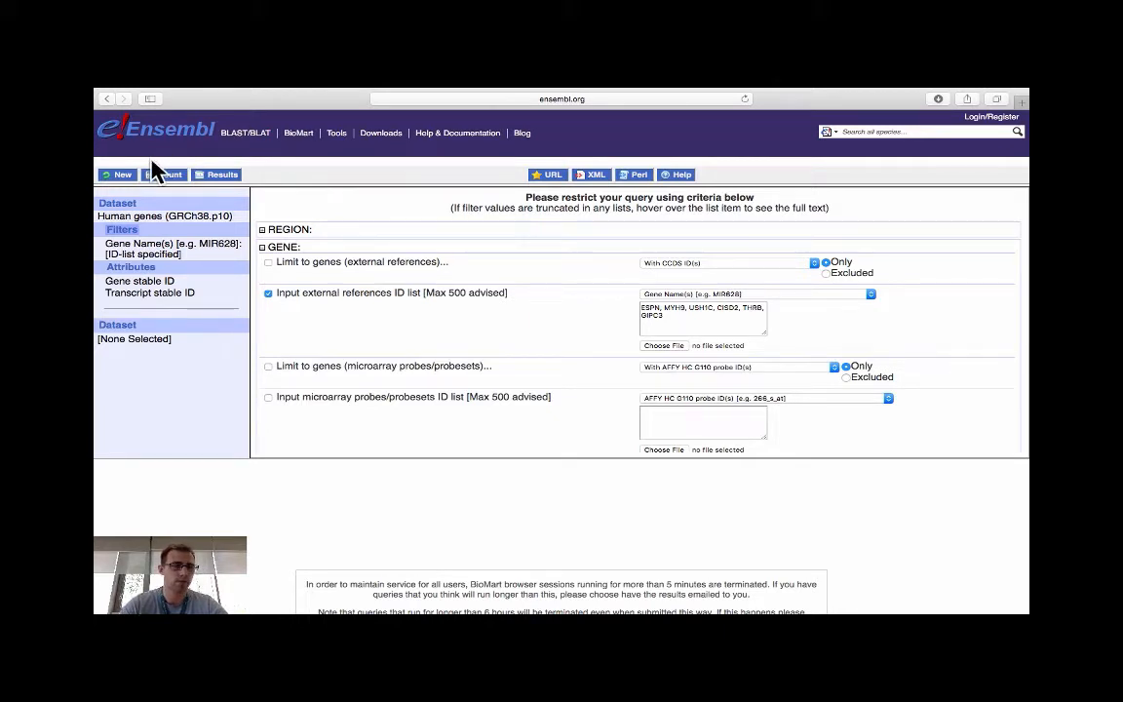
pyautogui.click(117, 176)
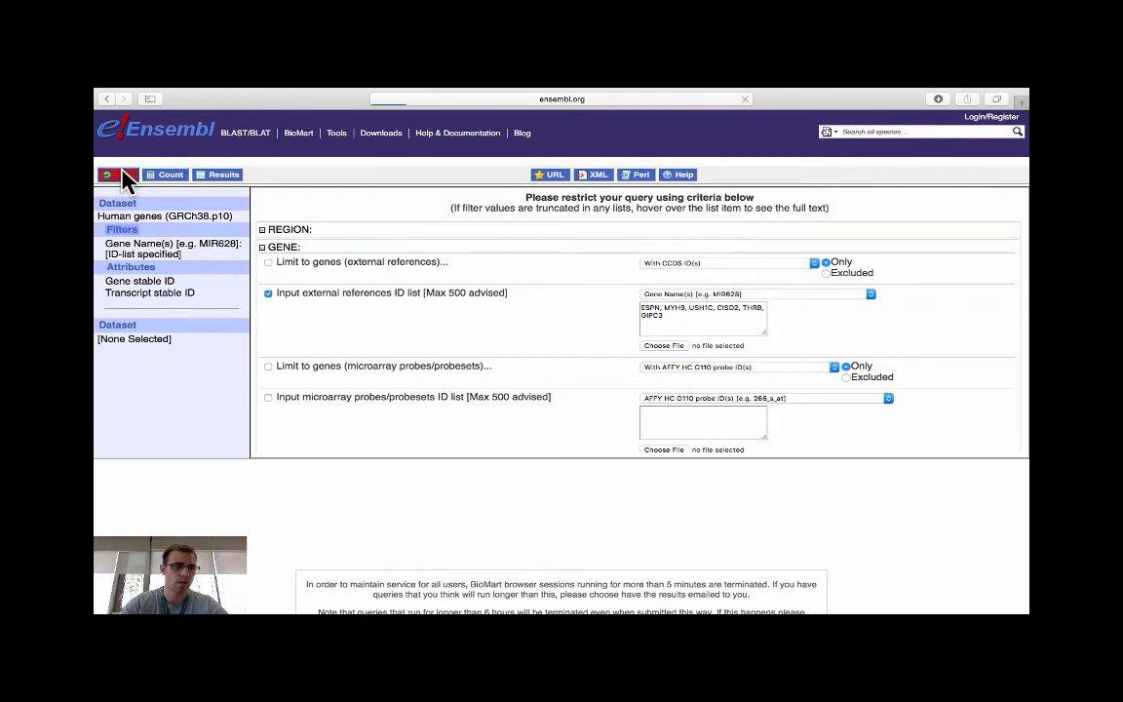
pyautogui.click(115, 176)
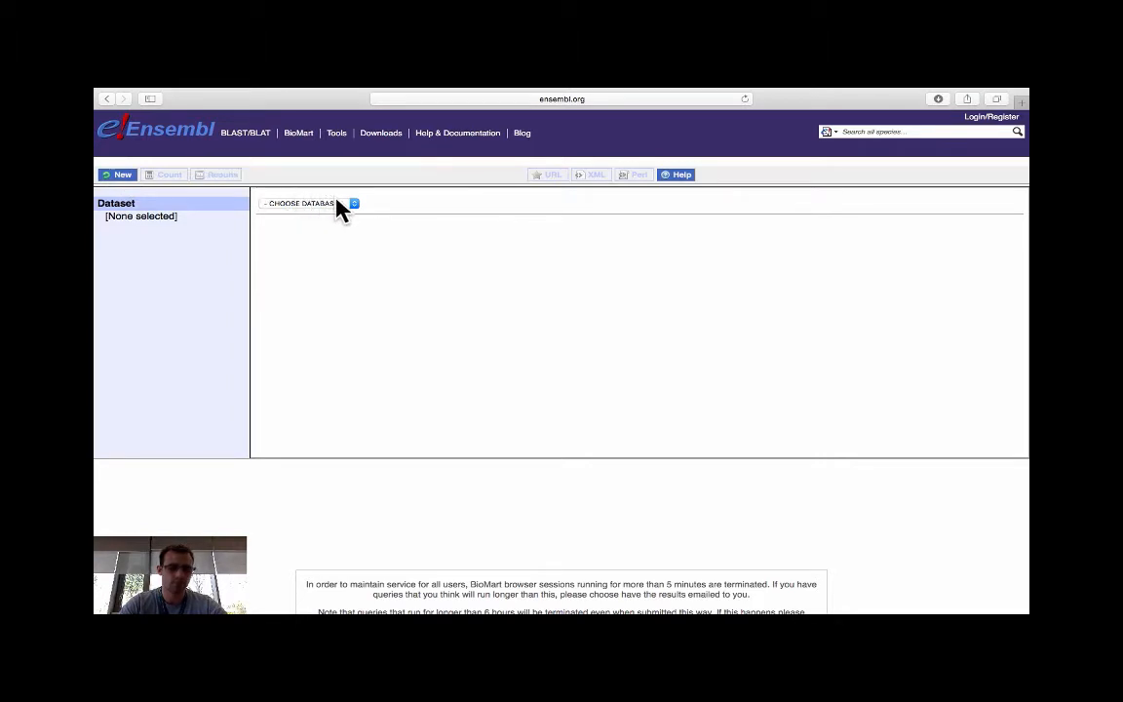
# - Choose the Ensembl Genes 91 database and the Human genes (GRCh38.p10) dataset
pyautogui.click(308, 203)
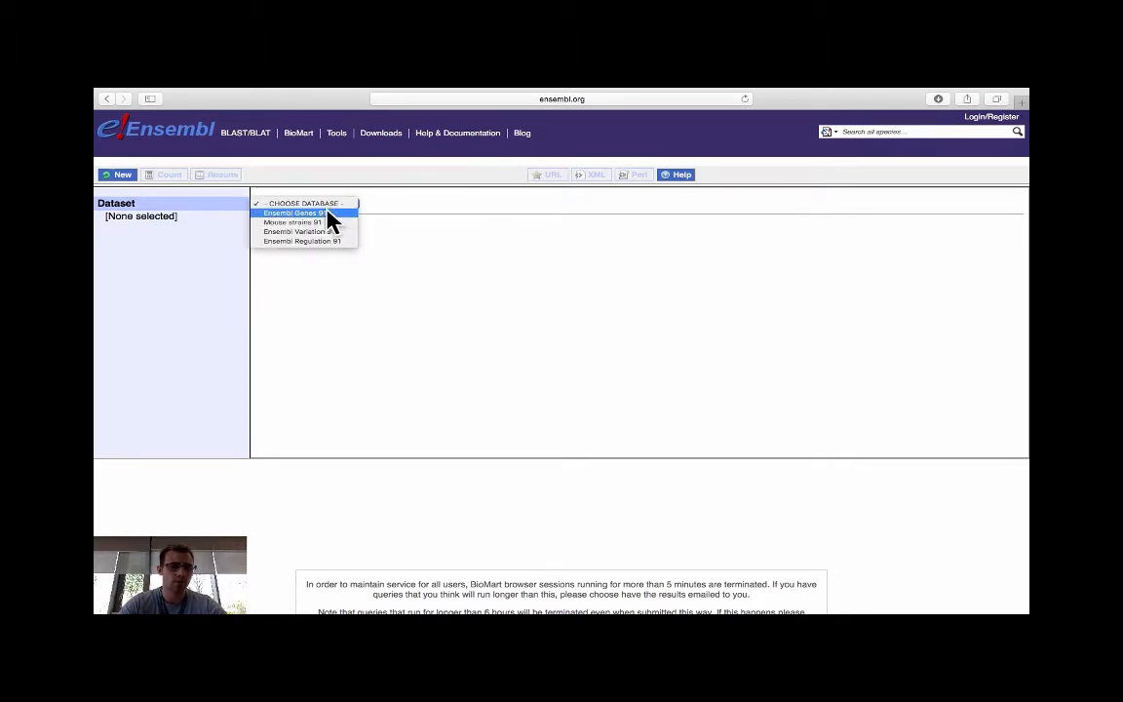
pyautogui.click(292, 213)
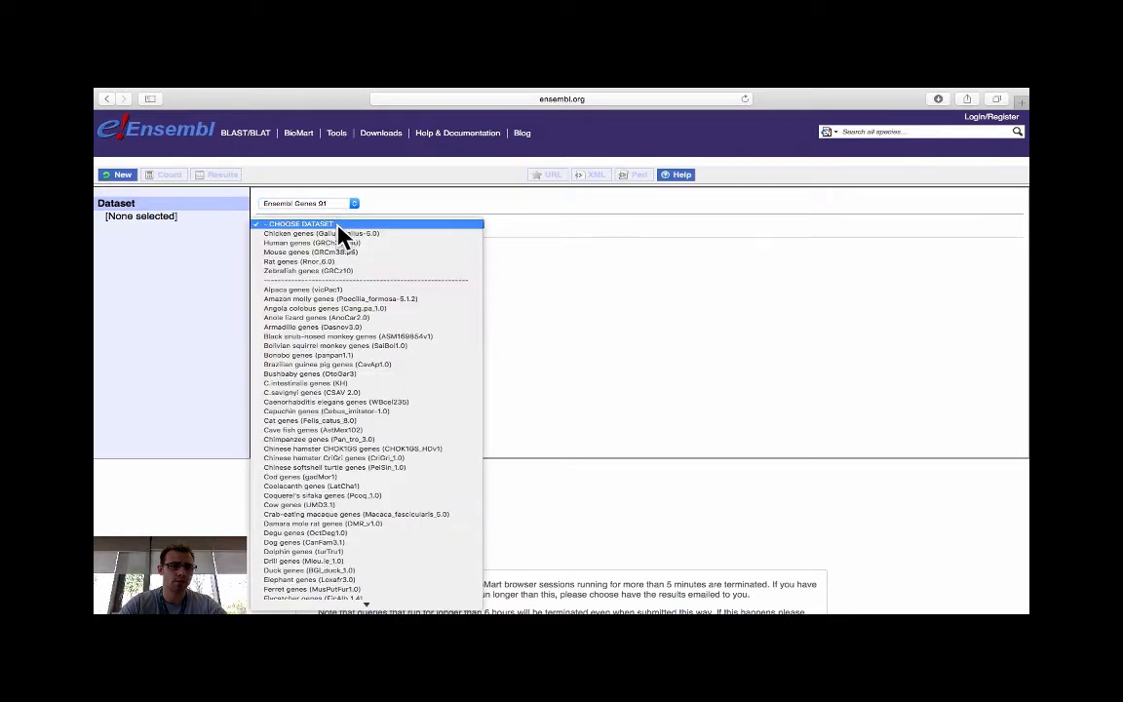
pyautogui.click(300, 223)
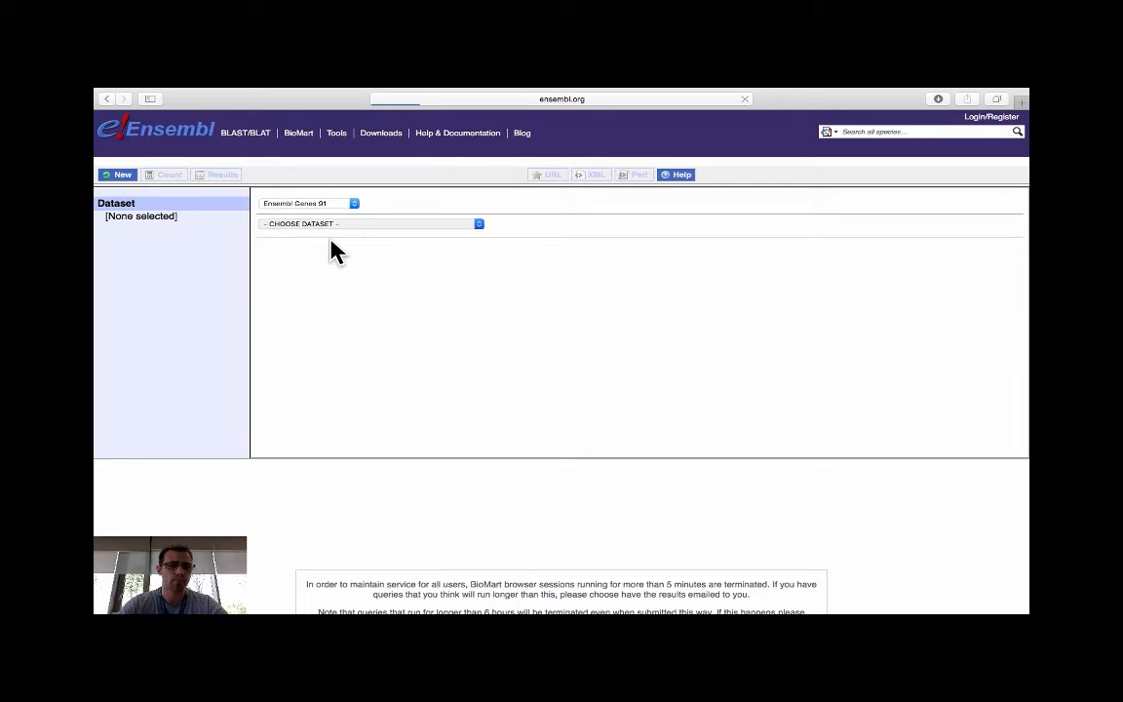
pyautogui.click(371, 222)
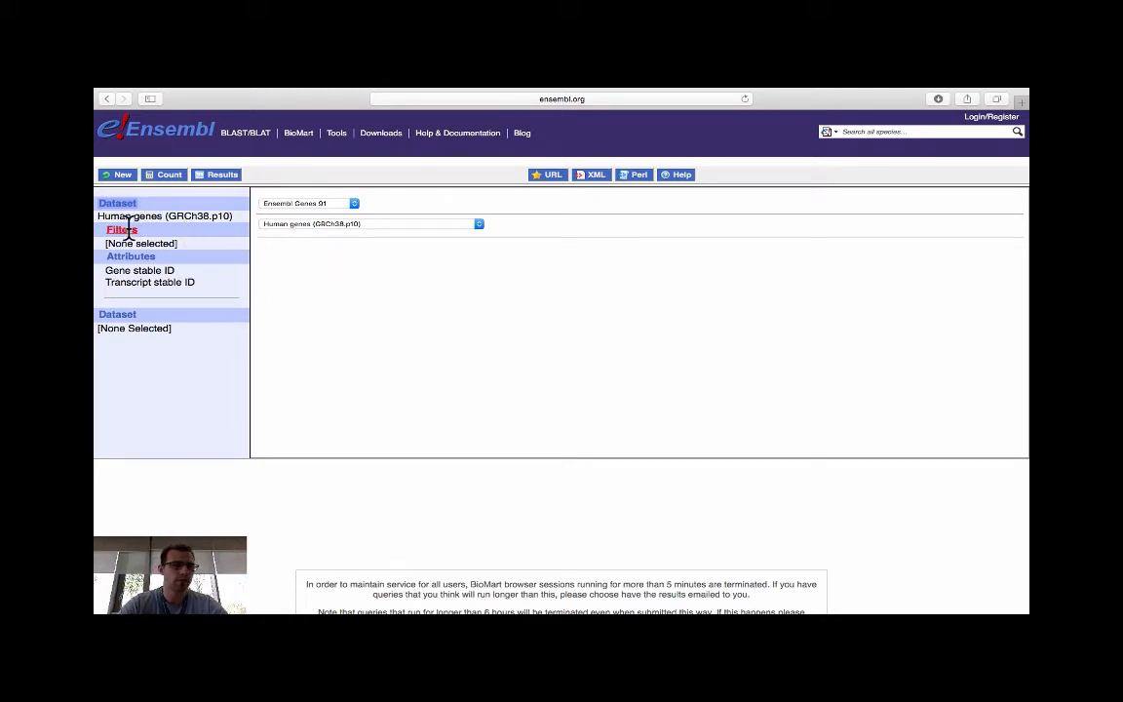
# - Under GENE filters, enable 'Input external references ID list' and focus its text box
pyautogui.click(120, 230)
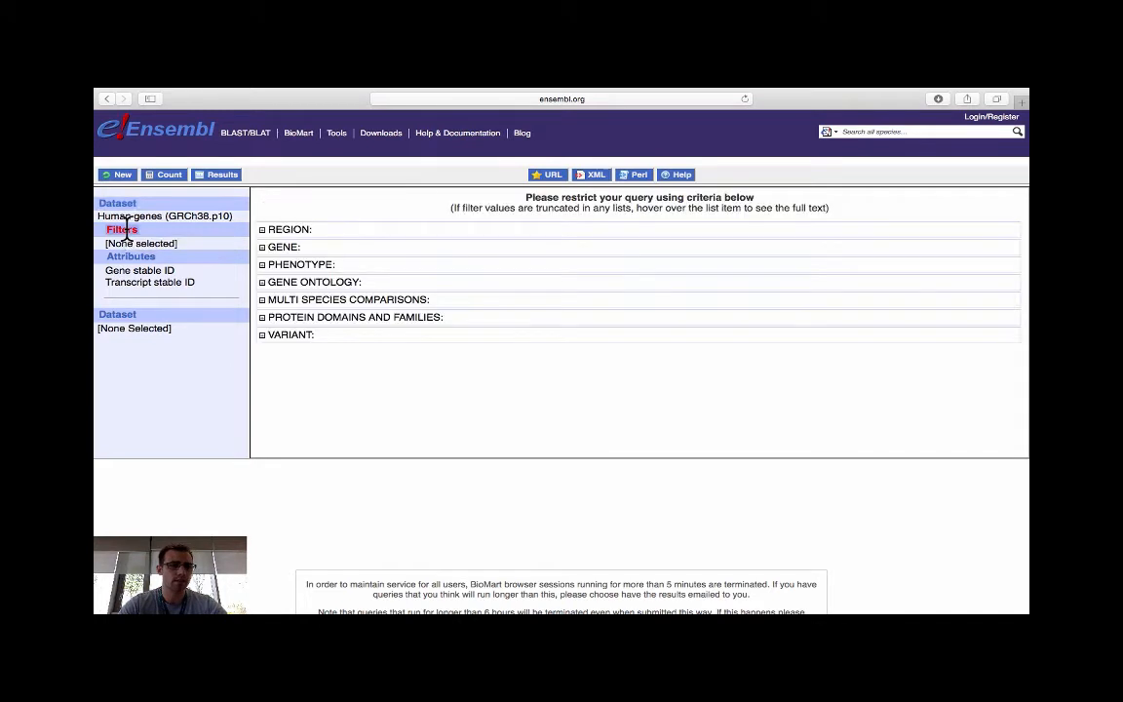
pyautogui.moveTo(171, 230)
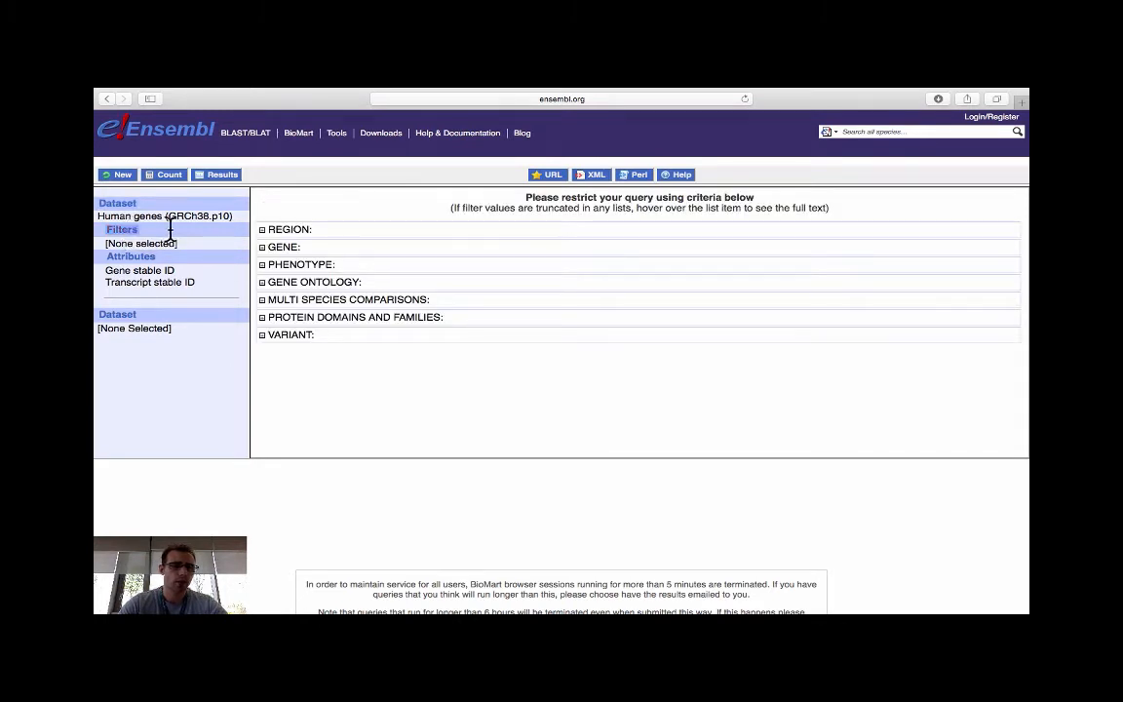
pyautogui.moveTo(265, 256)
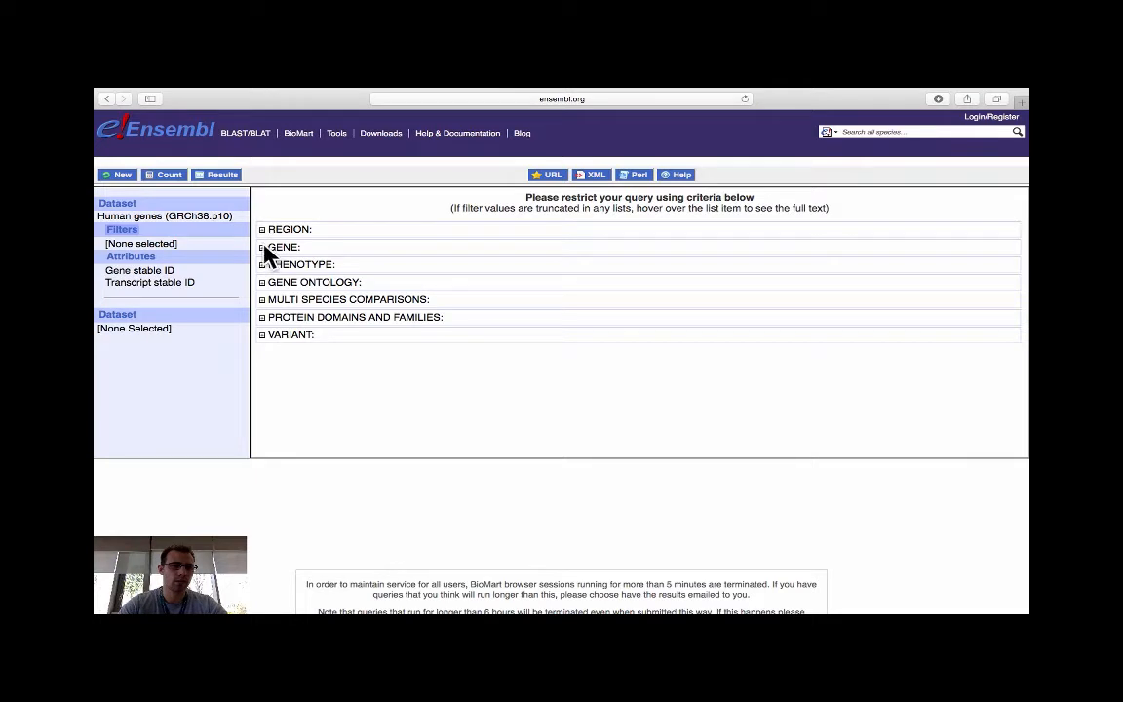
pyautogui.click(262, 246)
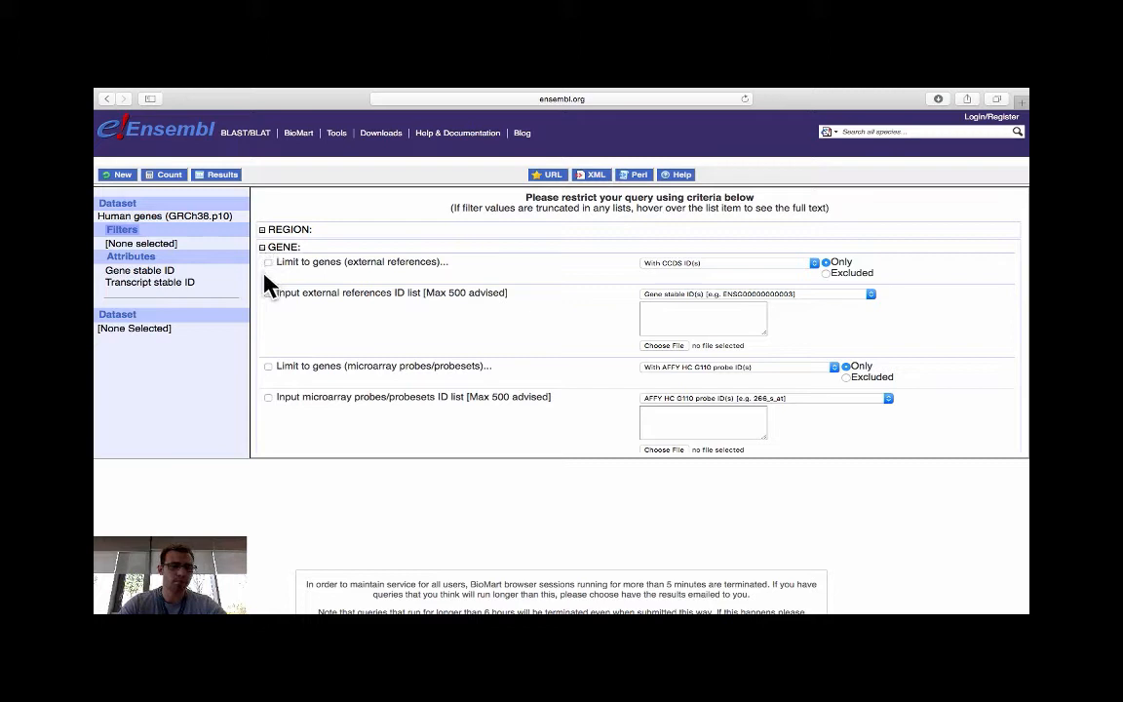
pyautogui.moveTo(277, 300)
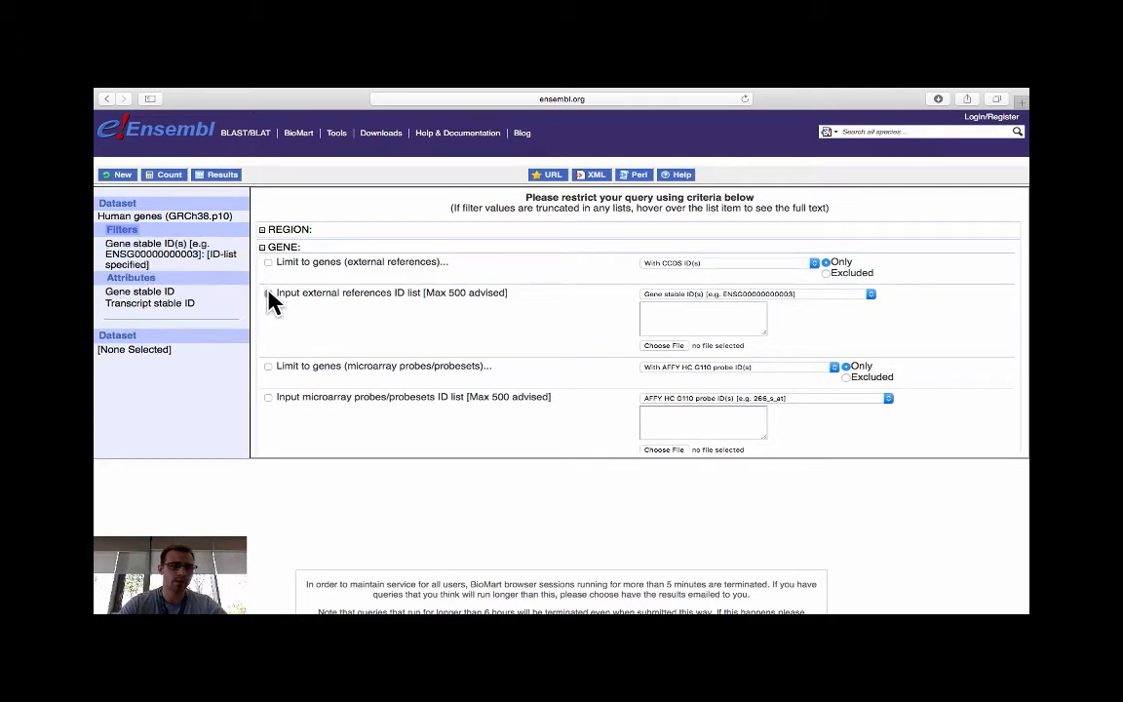
pyautogui.click(270, 292)
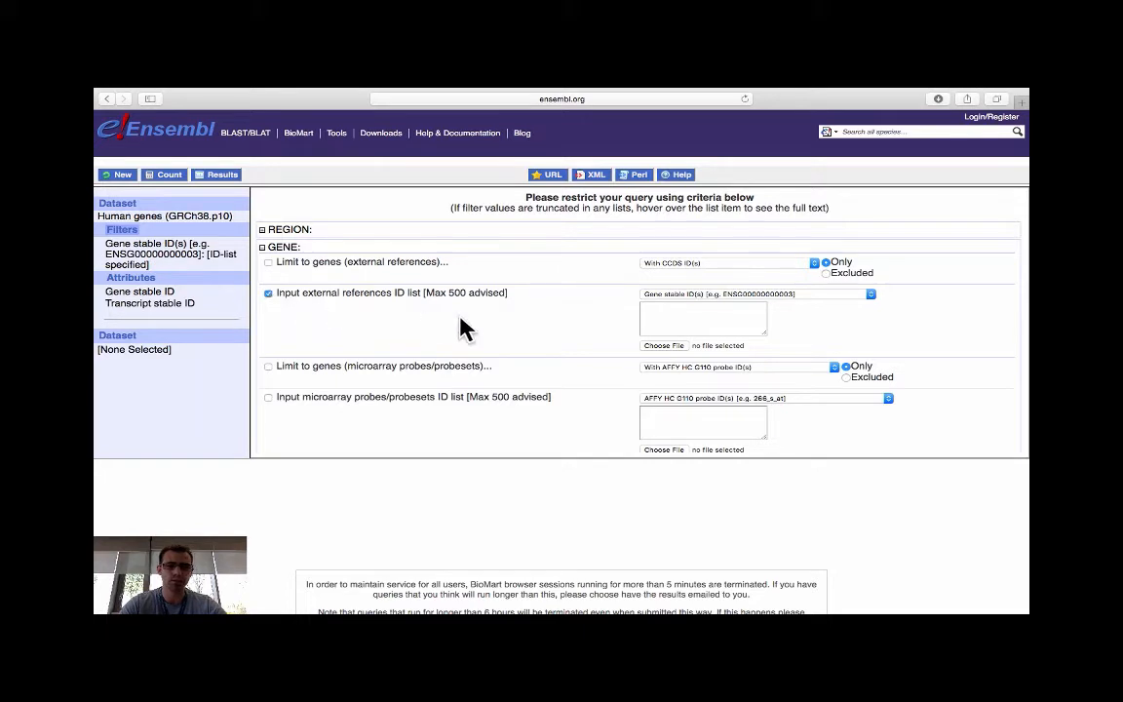
pyautogui.moveTo(537, 333)
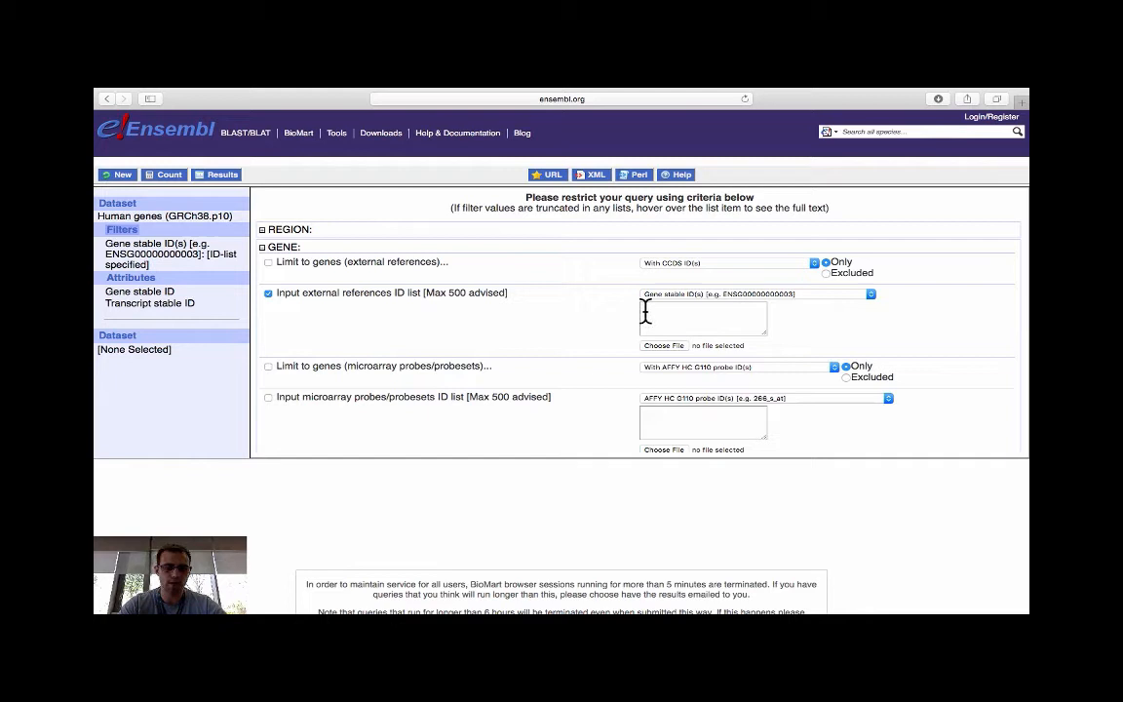
pyautogui.click(702, 316)
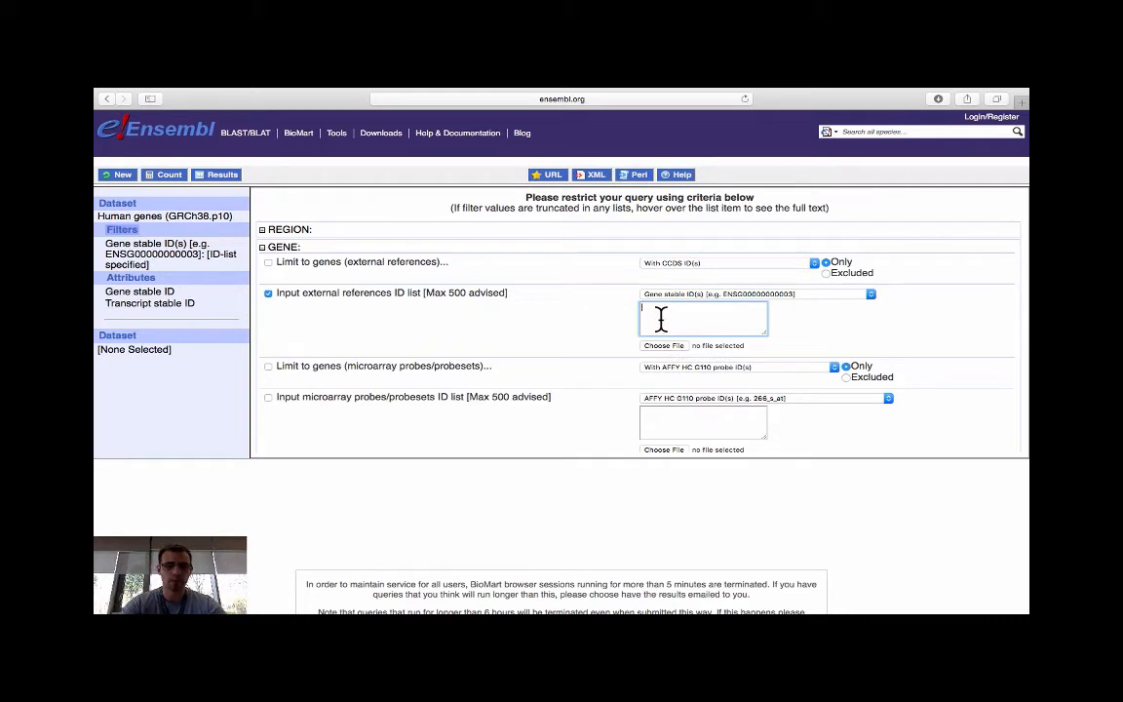
# - Fill the ID list with ESPN, MYO6, USH1C, CISD2, THRB, GIPC3
pyautogui.write('ESPN, MYO6, USH1C, CISD2, THRB, GIPC3')
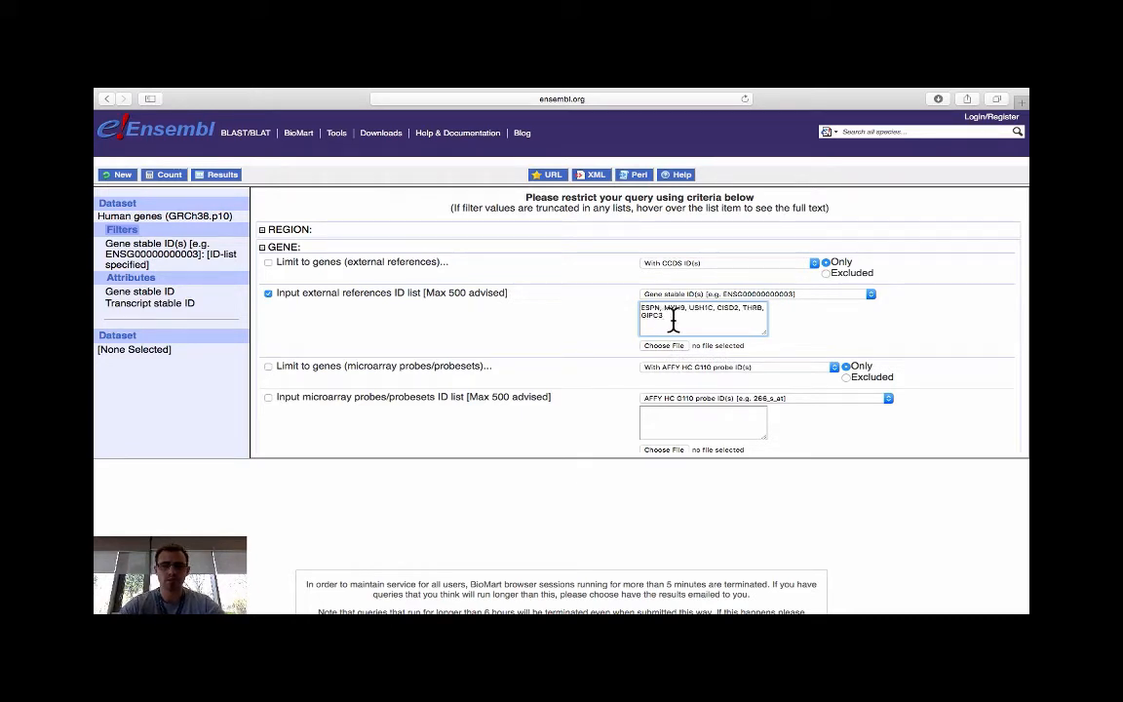
pyautogui.moveTo(797, 335)
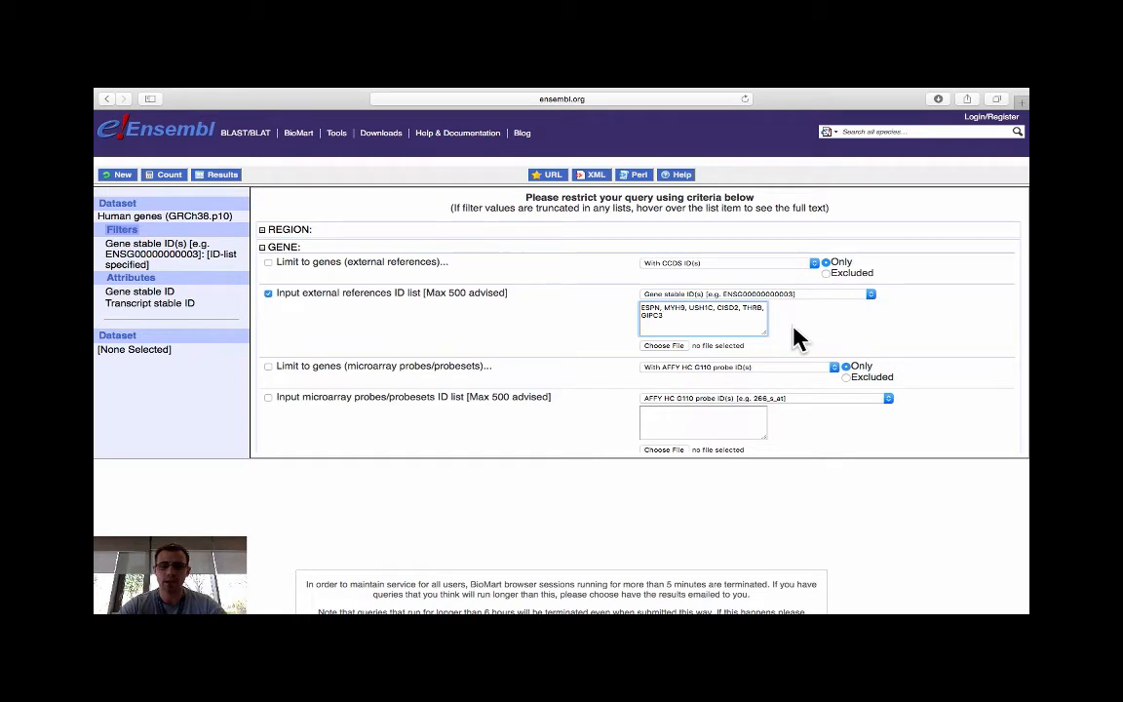
pyautogui.moveTo(862, 312)
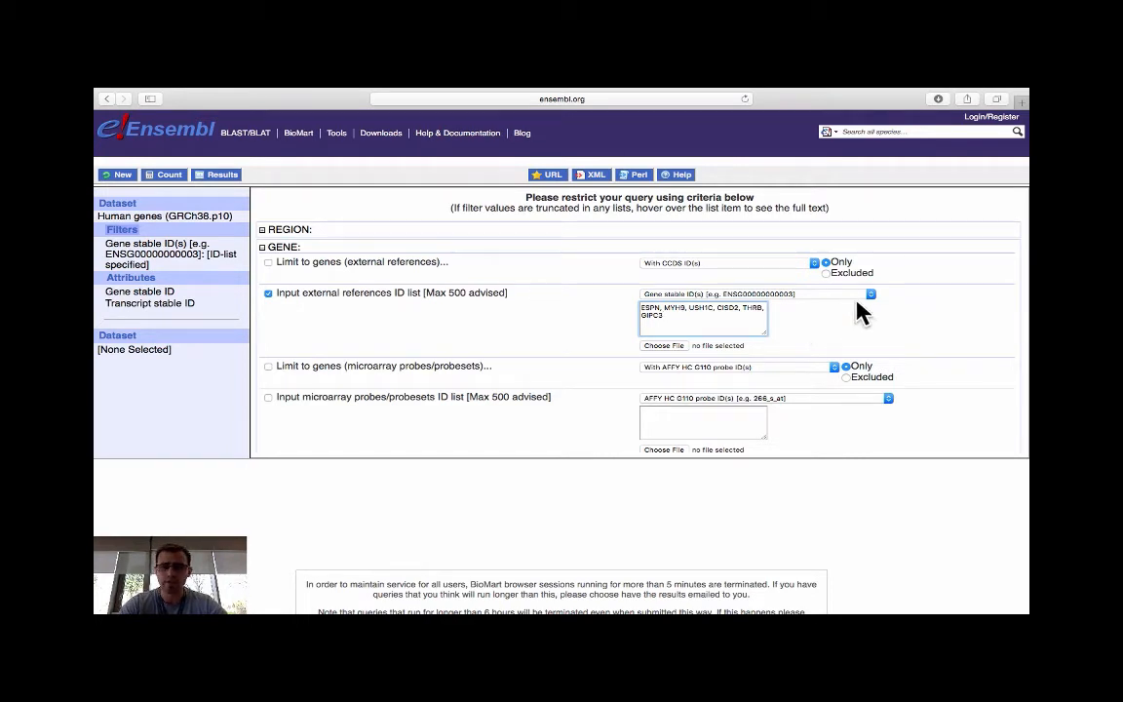
pyautogui.moveTo(870, 300)
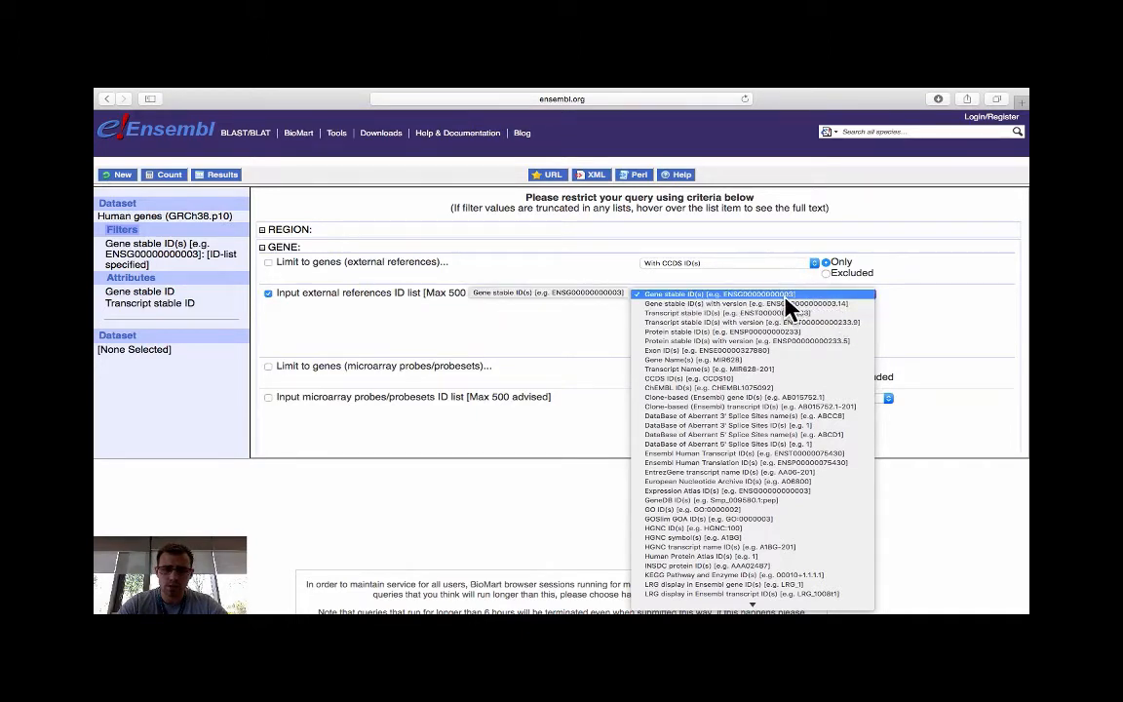
pyautogui.moveTo(756, 339)
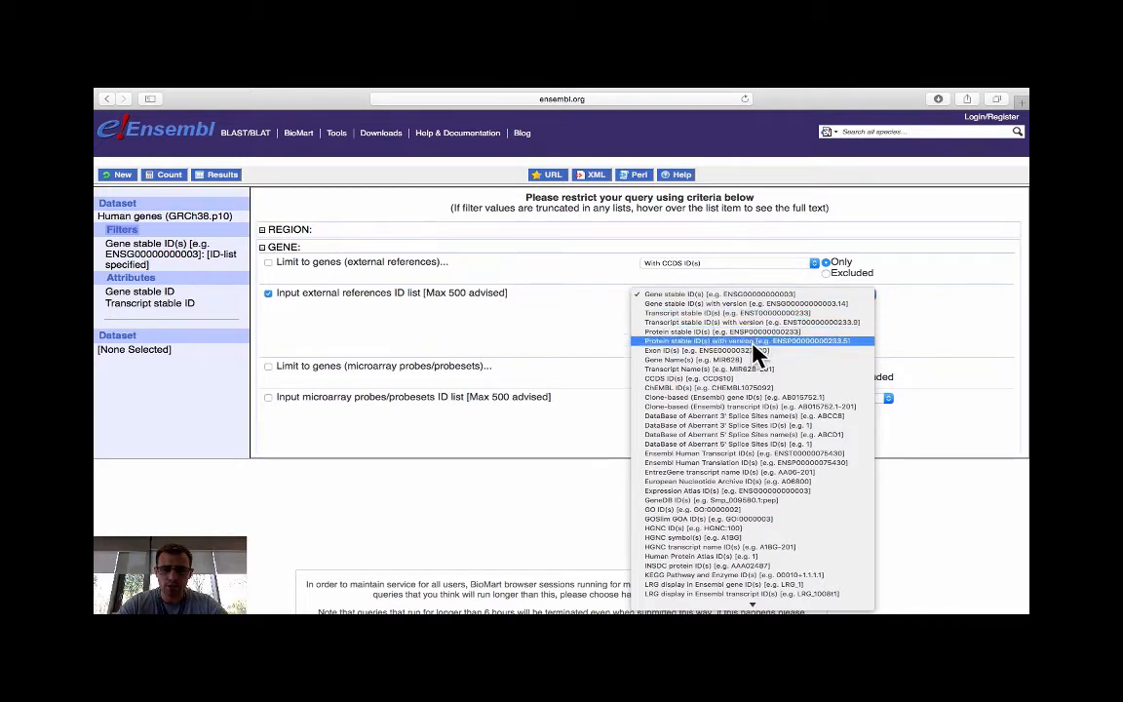
pyautogui.moveTo(732, 359)
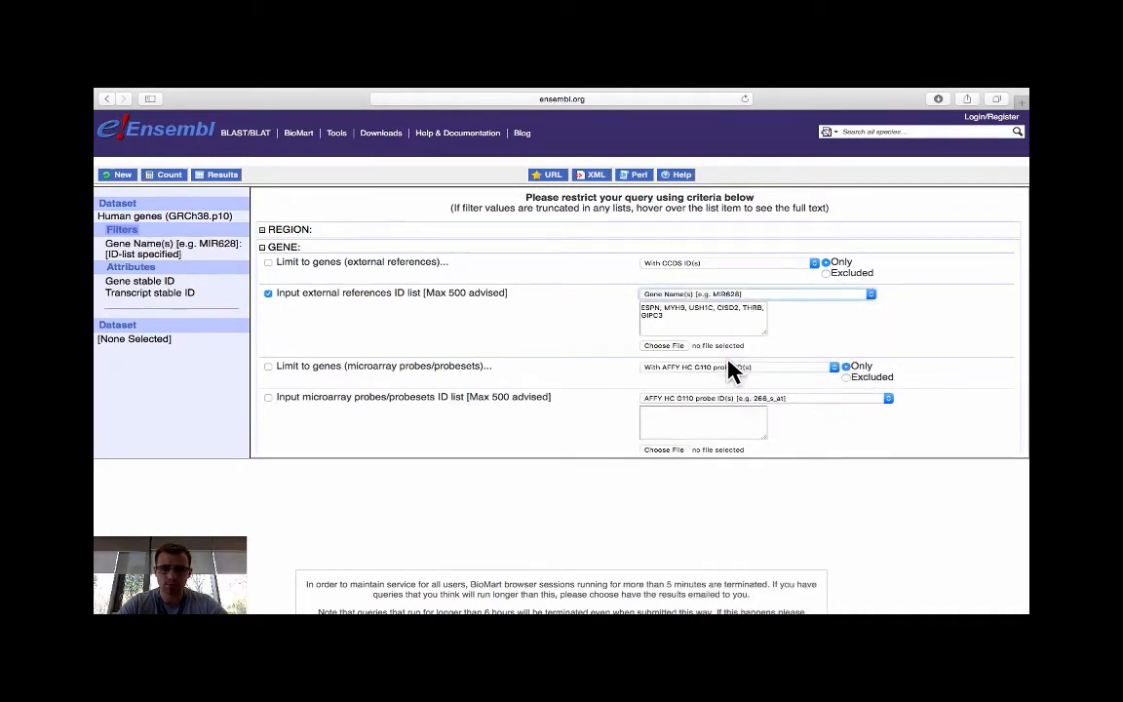
pyautogui.moveTo(796, 305)
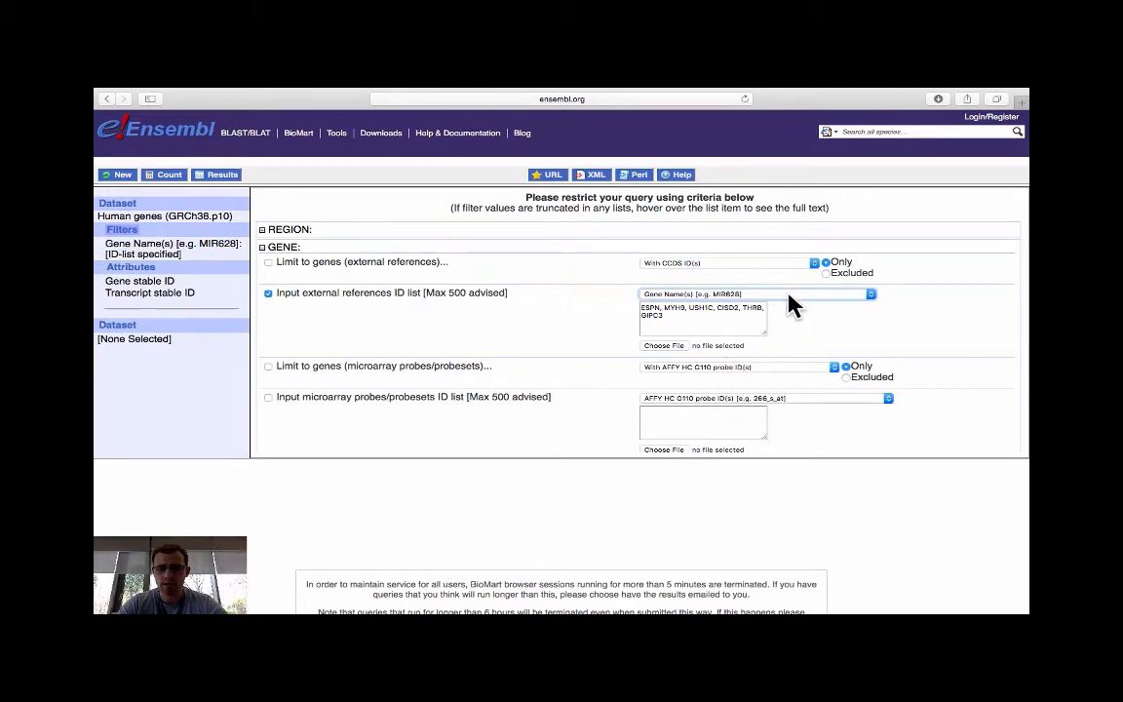
# - Change the list's ID type from Gene stable ID(s) to Gene Name(s)
pyautogui.click(868, 293)
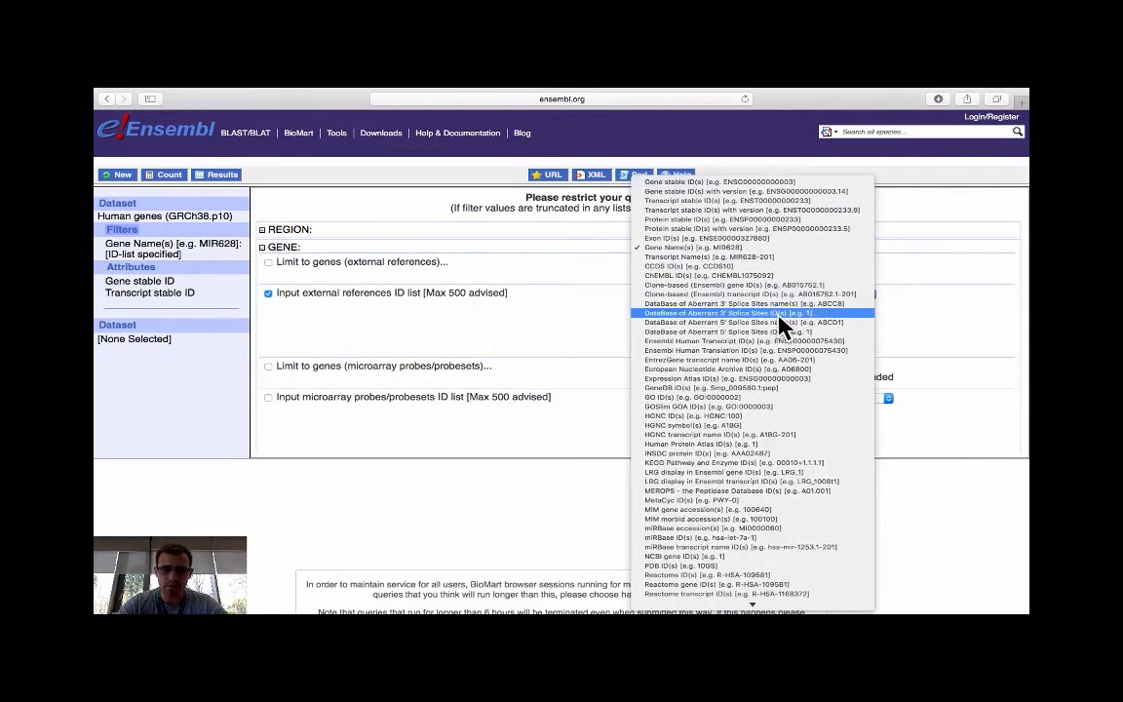
pyautogui.scroll(-3)
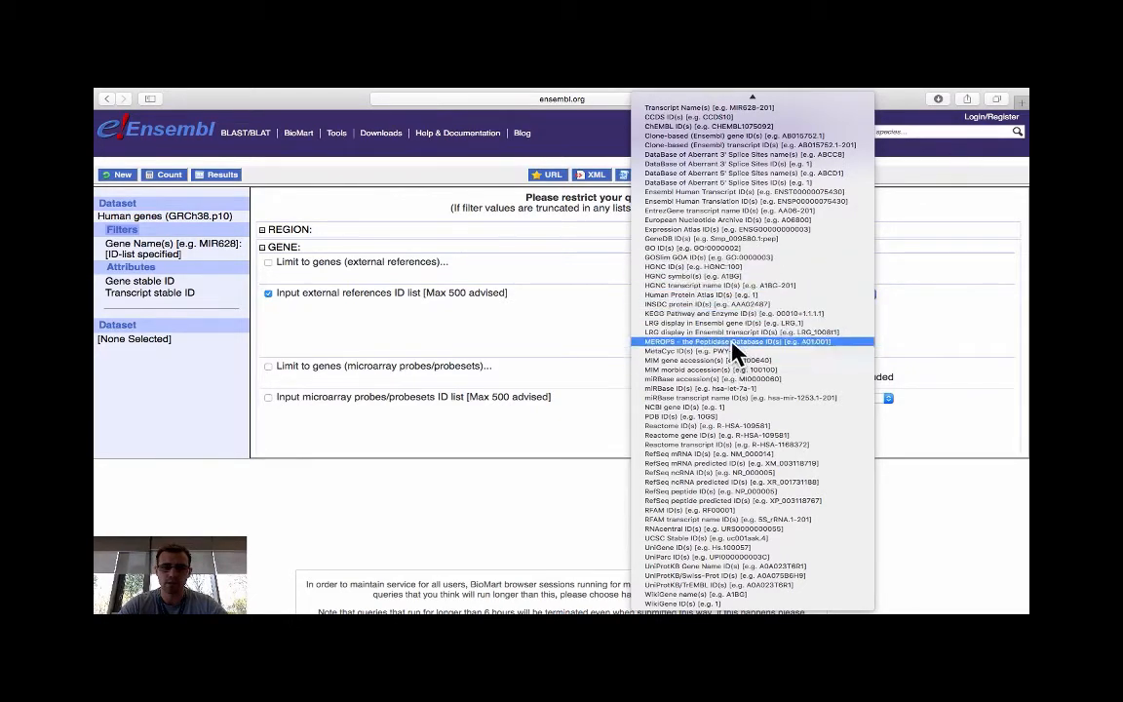
pyautogui.moveTo(581, 323)
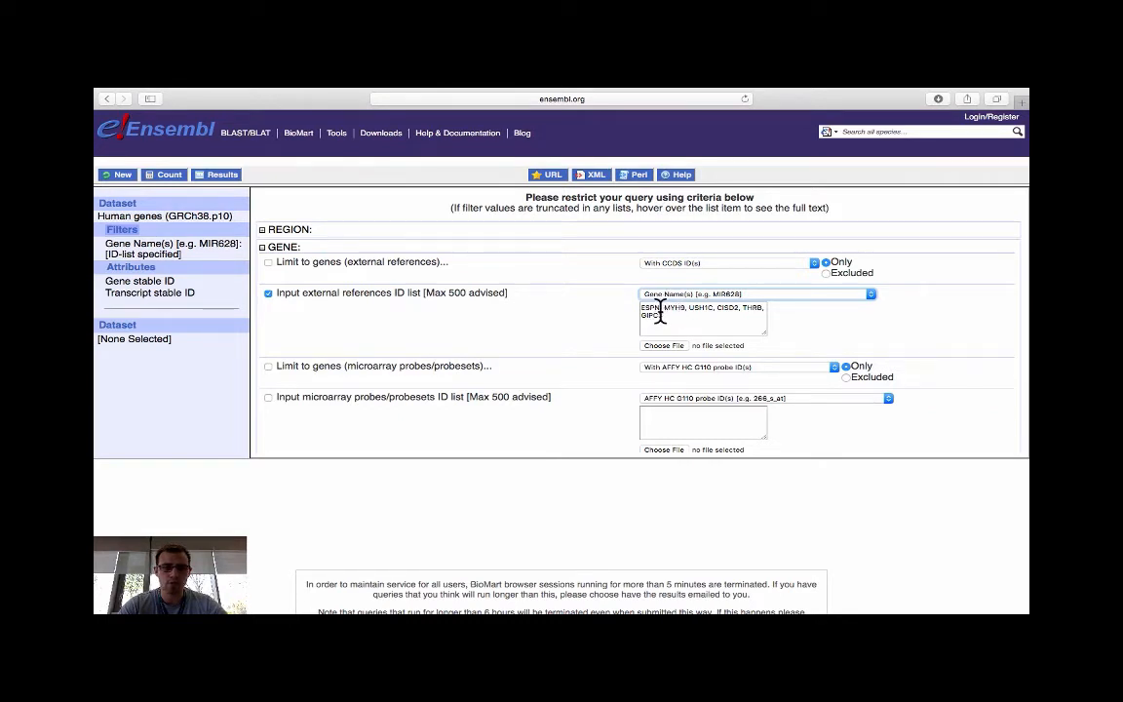
pyautogui.moveTo(250, 283)
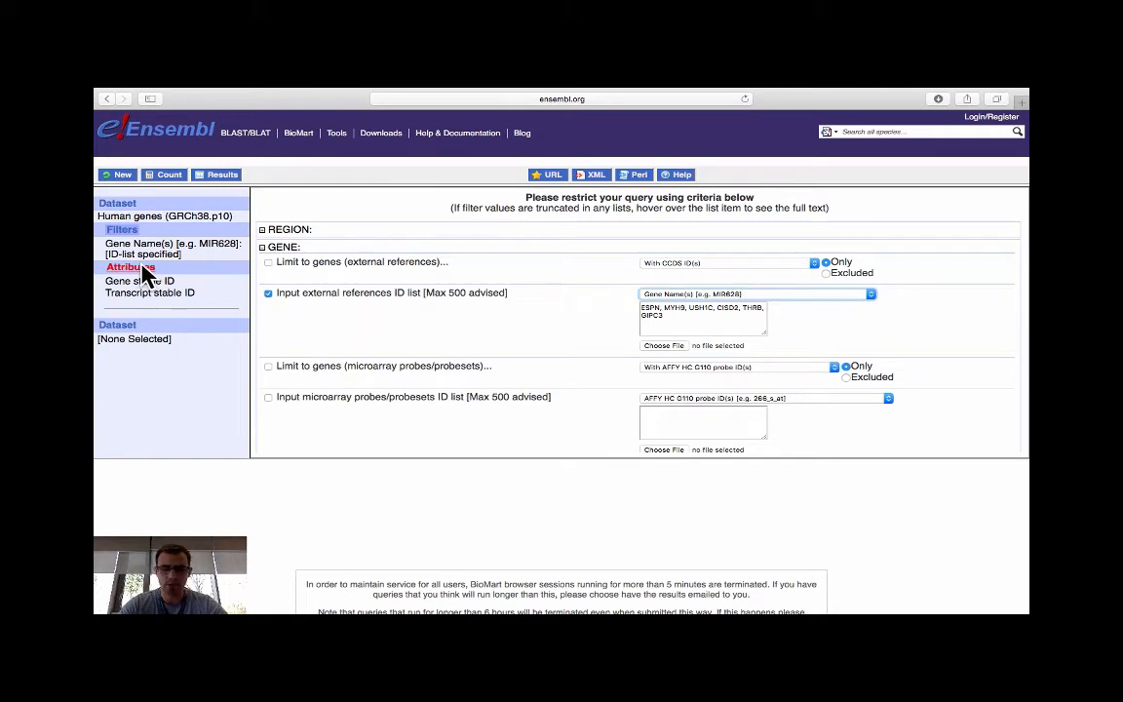
# - In GENE attributes, keep Gene stable ID, drop Transcript stable ID and add Gene name
pyautogui.click(131, 268)
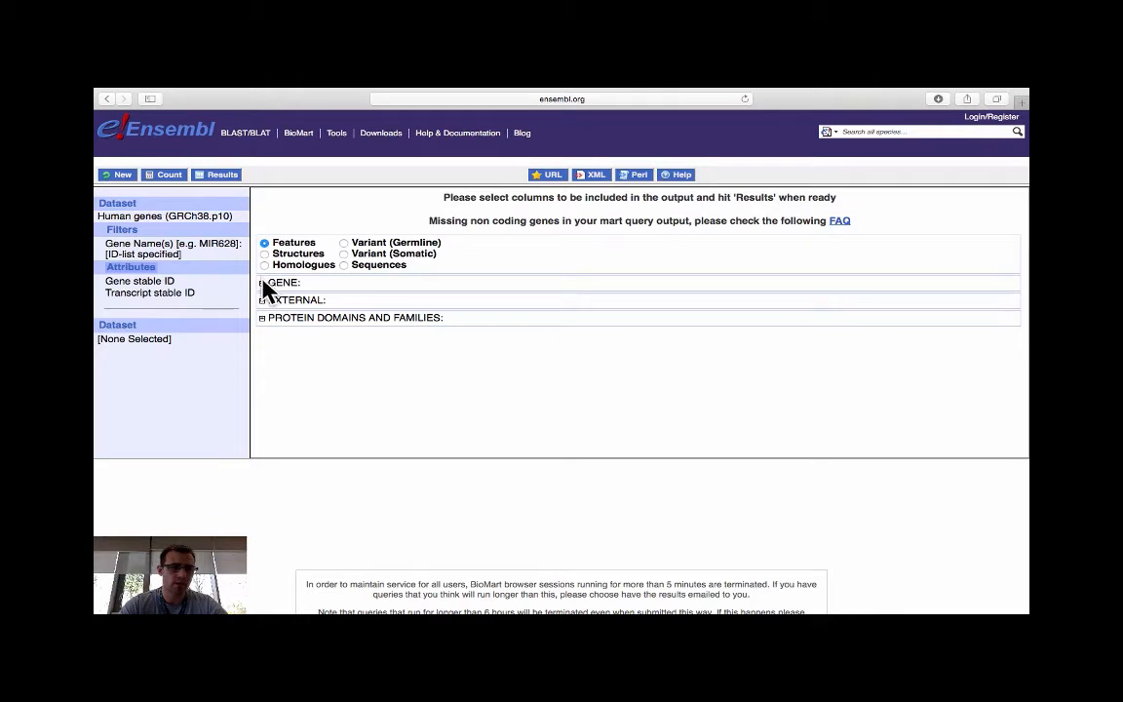
pyautogui.click(265, 281)
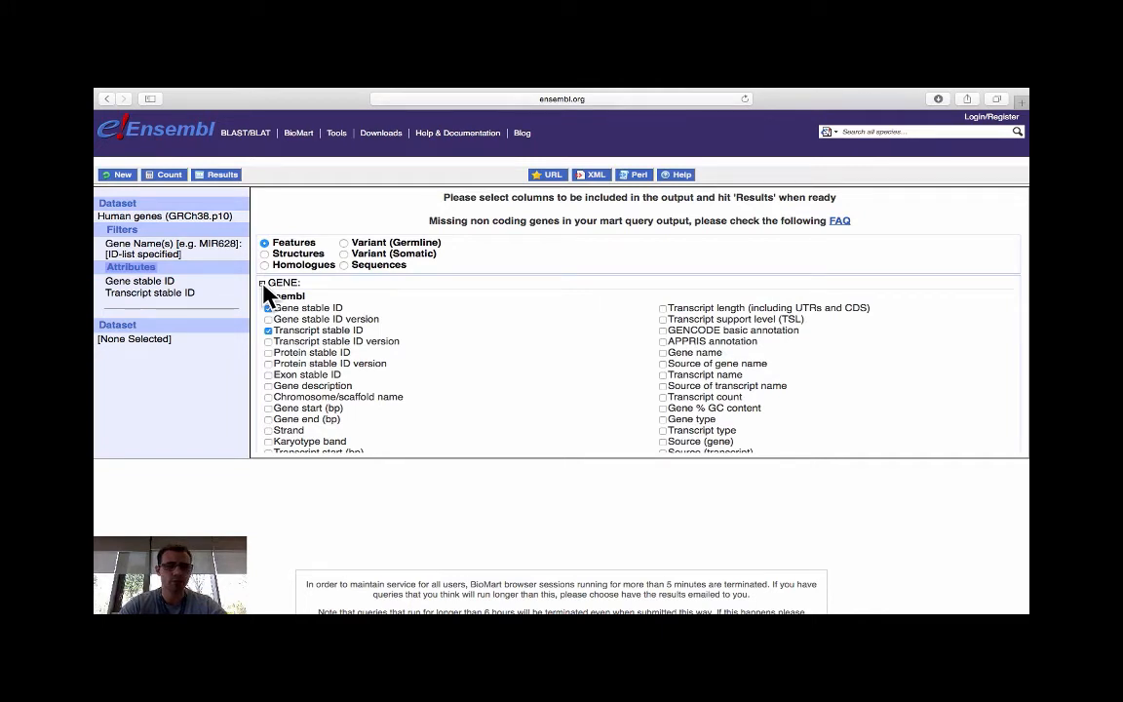
pyautogui.click(269, 308)
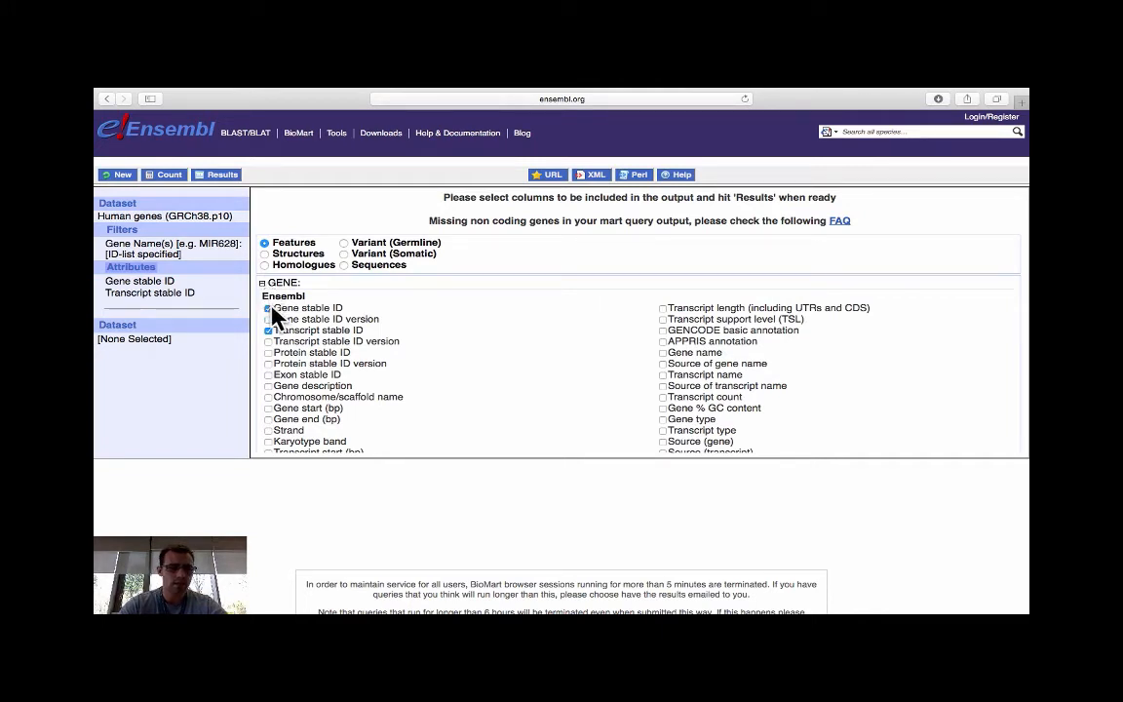
pyautogui.moveTo(303, 320)
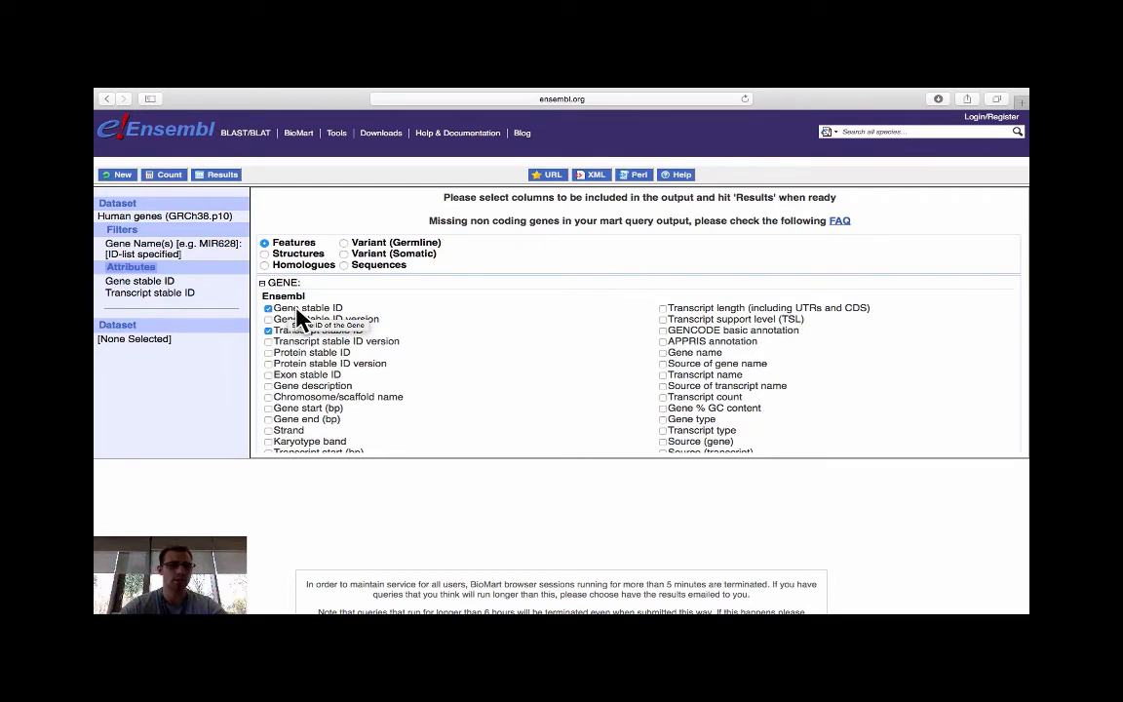
pyautogui.click(269, 329)
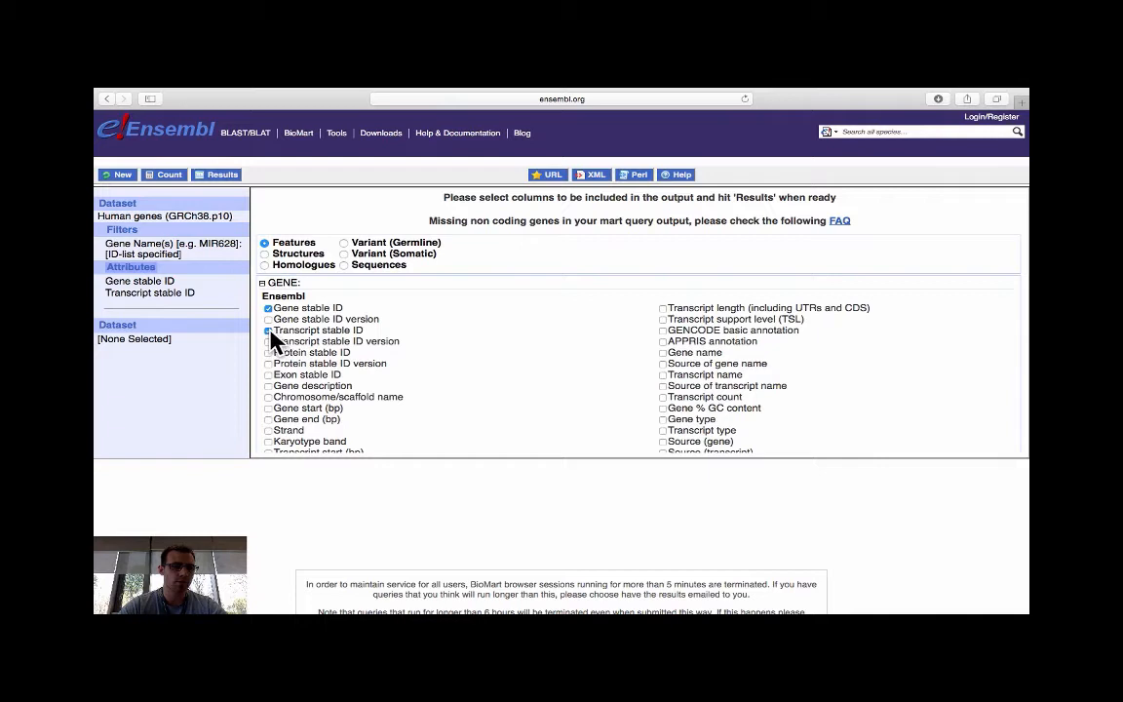
pyautogui.click(269, 332)
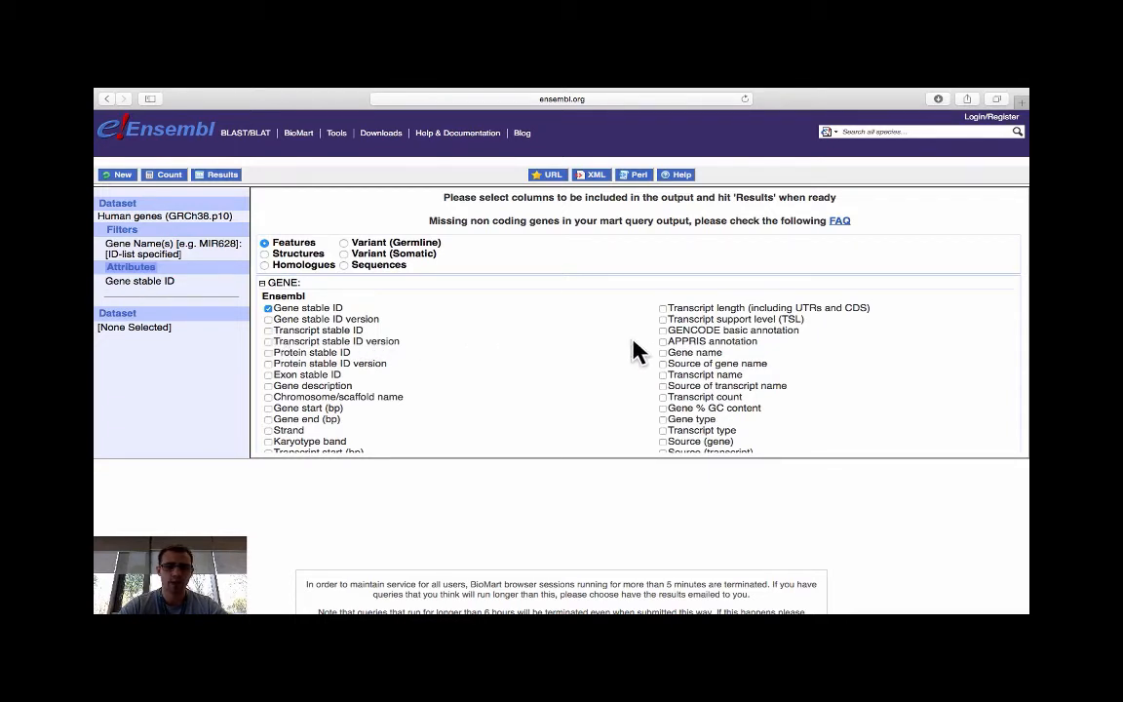
pyautogui.click(663, 351)
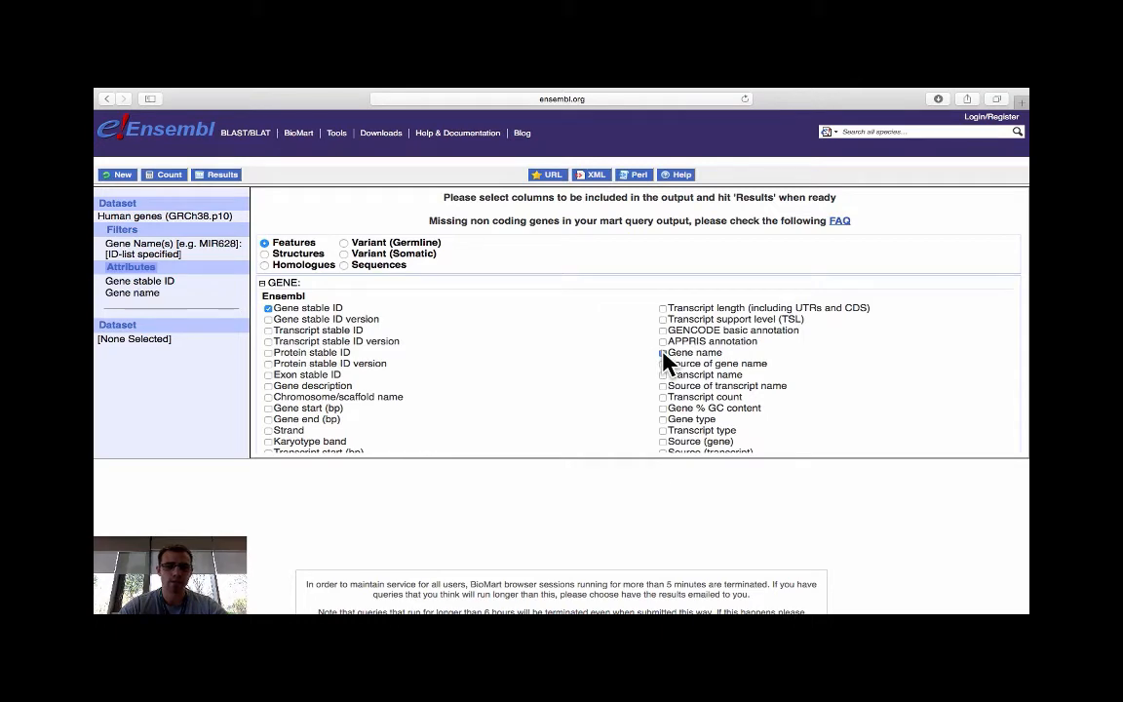
pyautogui.click(663, 351)
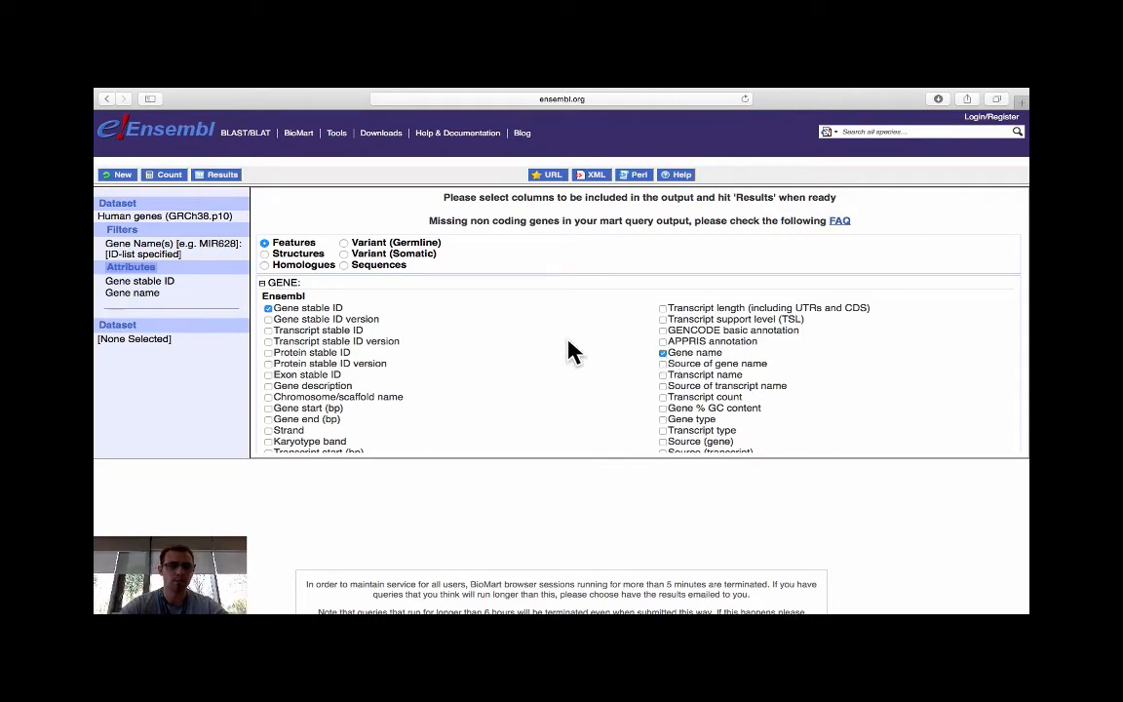
pyautogui.scroll(-3)
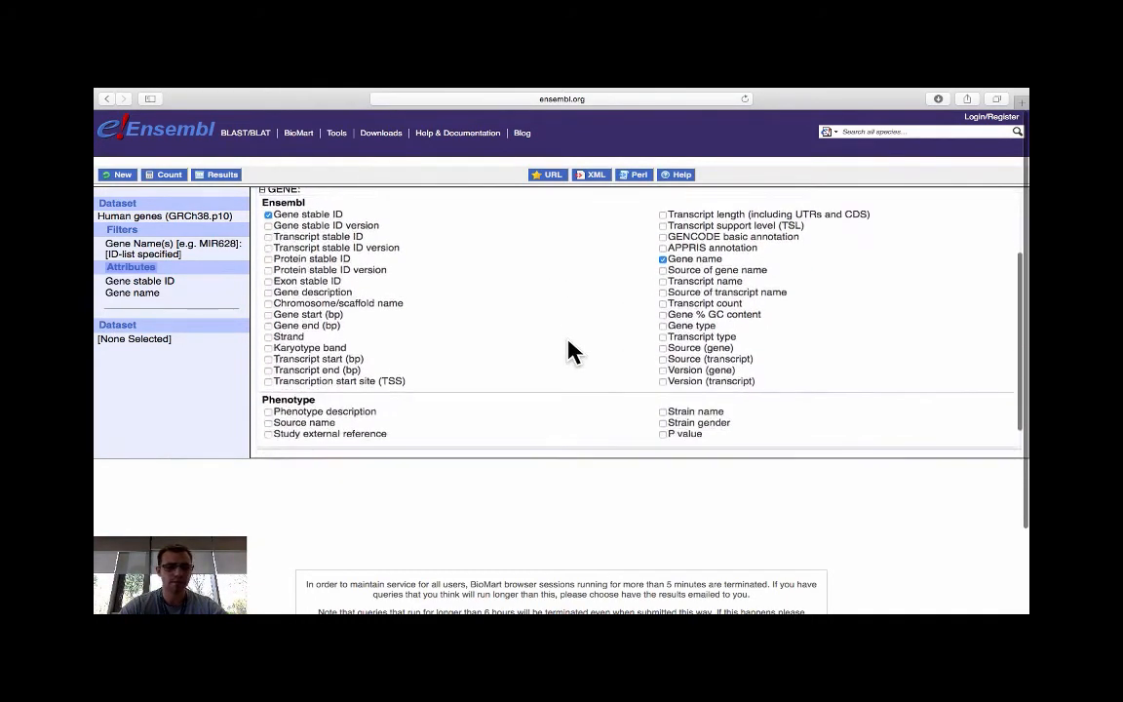
# - Under External References, add NCBI gene ID as an output attribute
pyautogui.scroll(-3)
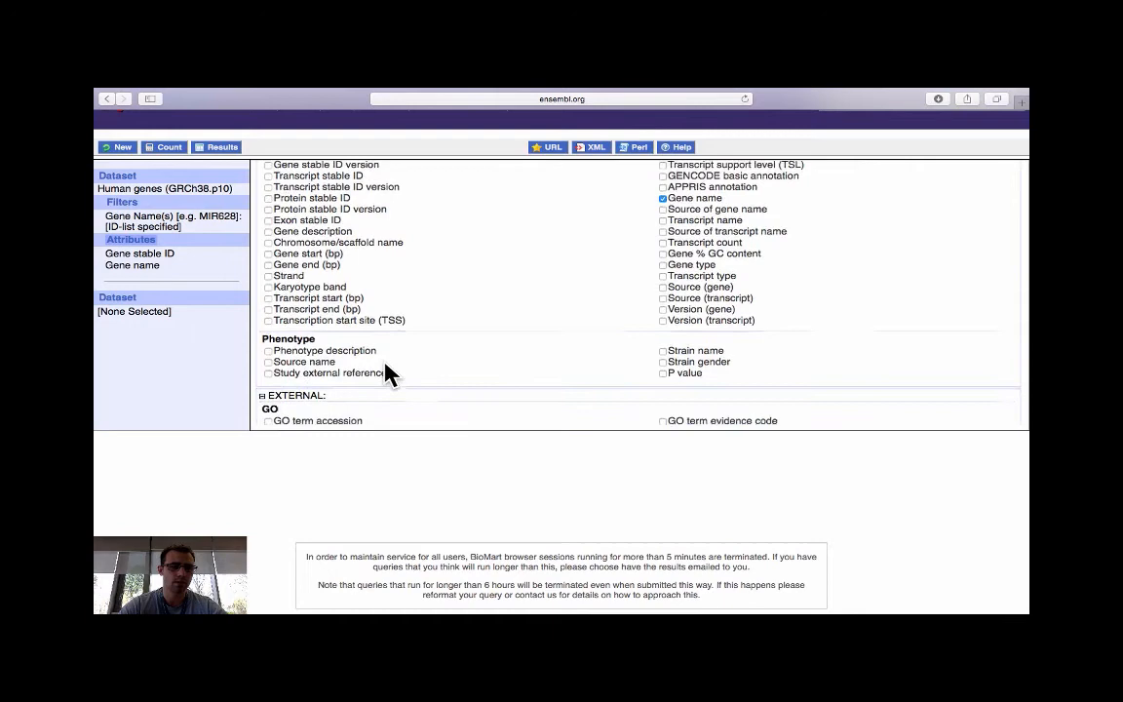
pyautogui.scroll(-3)
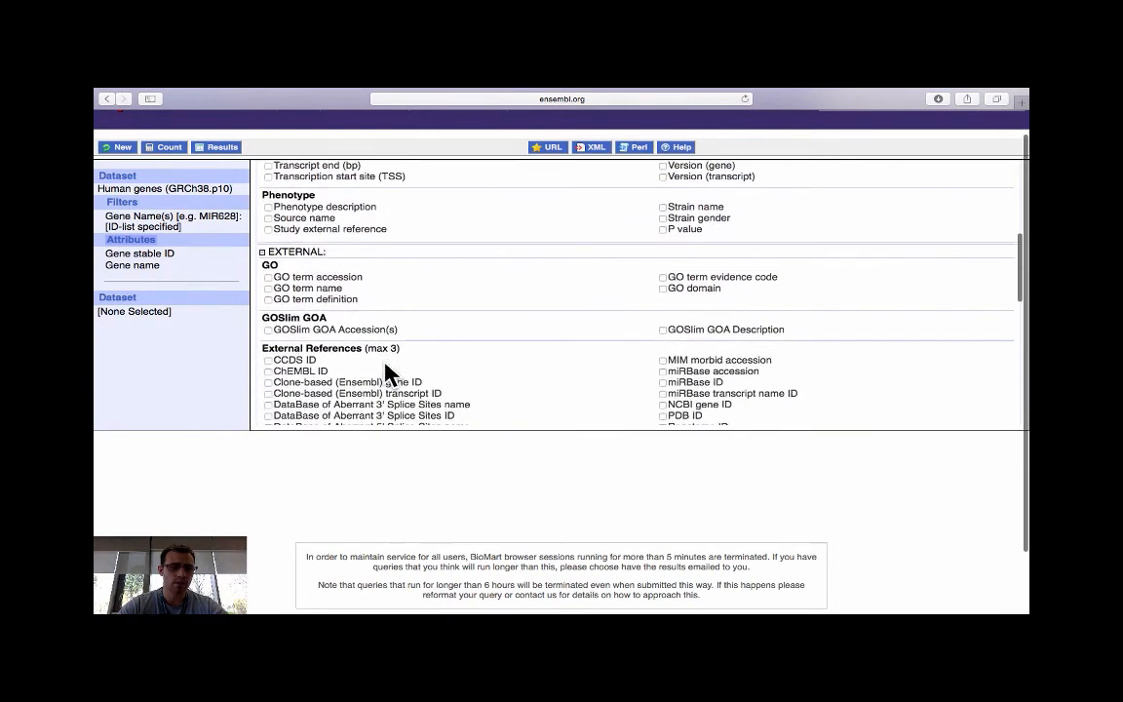
pyautogui.scroll(-3)
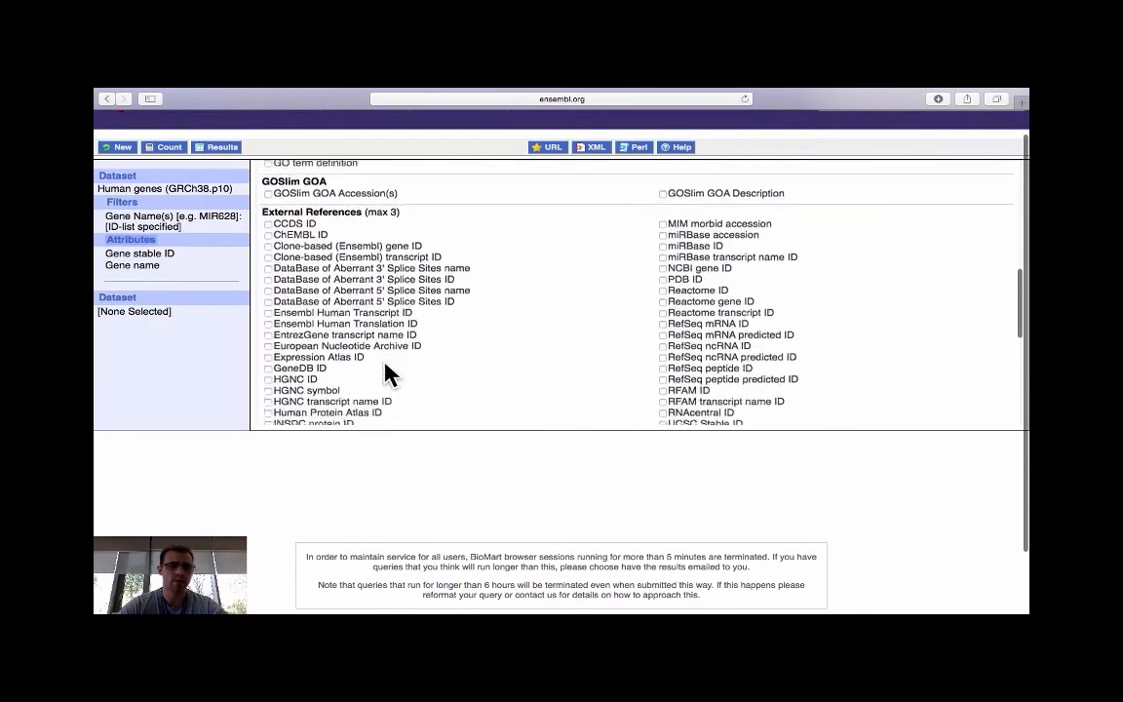
pyautogui.scroll(-3)
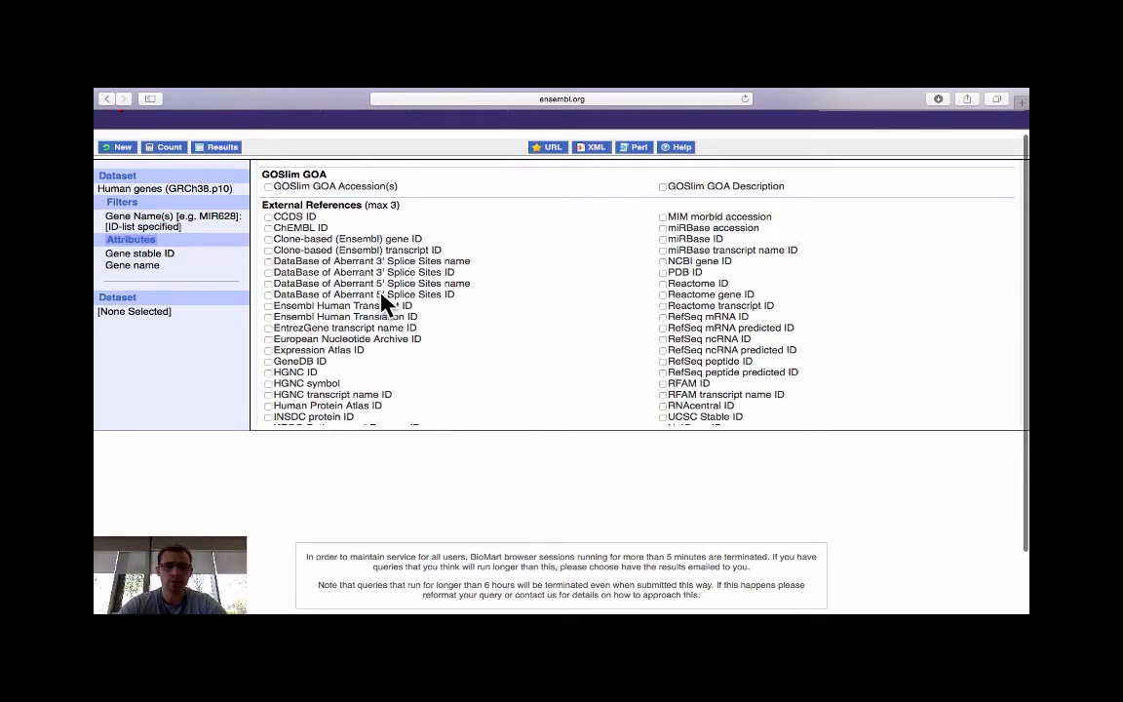
pyautogui.moveTo(667, 269)
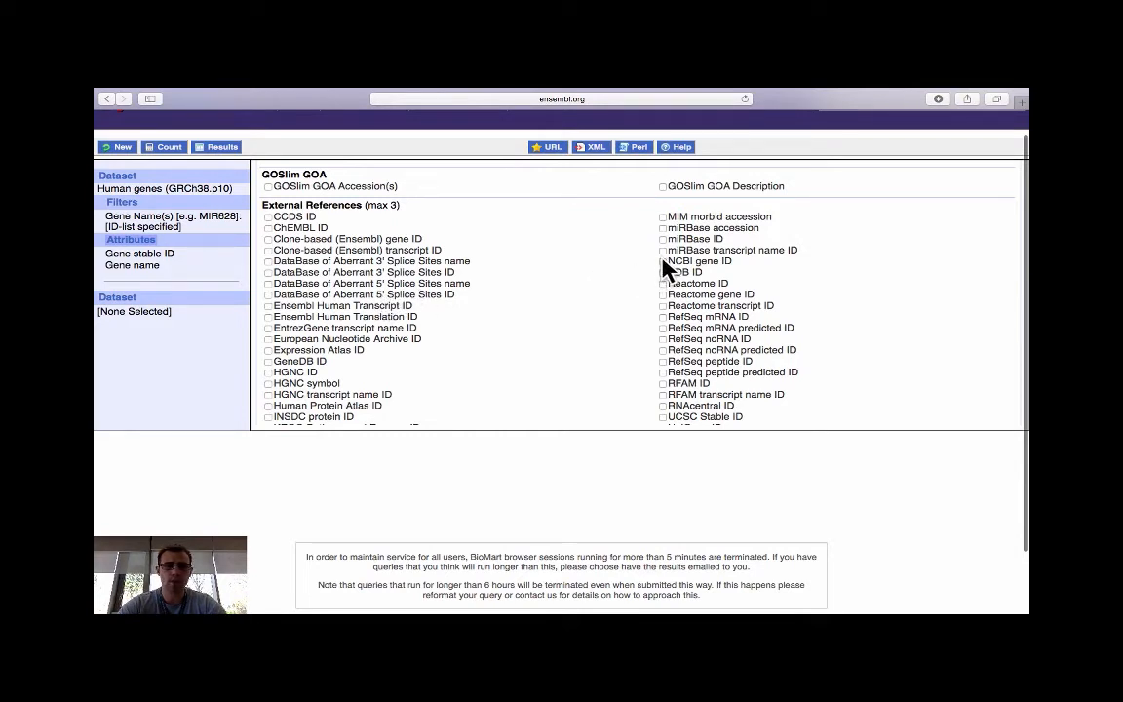
pyautogui.click(663, 261)
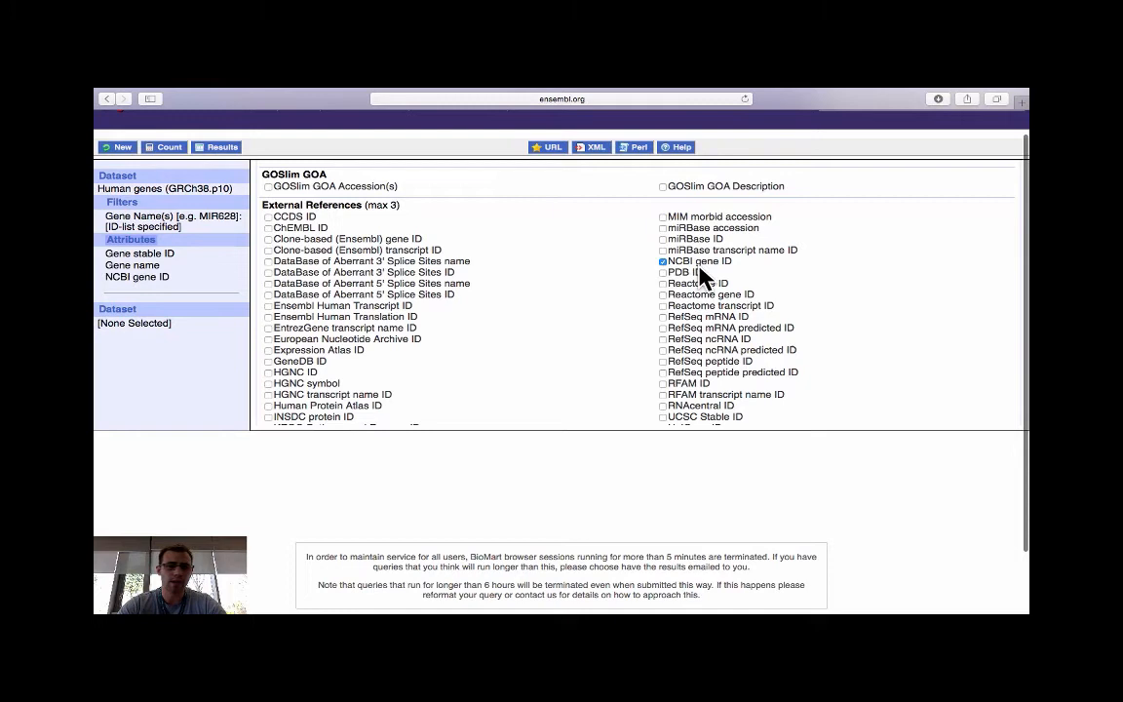
pyautogui.moveTo(394, 277)
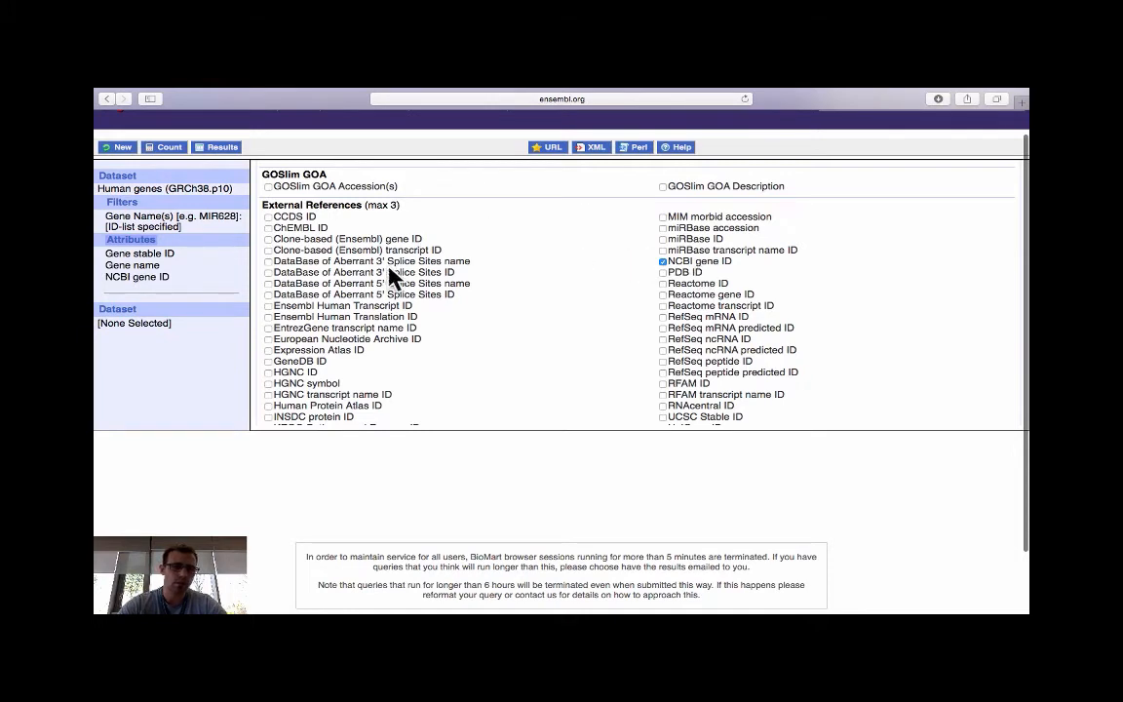
pyautogui.moveTo(491, 359)
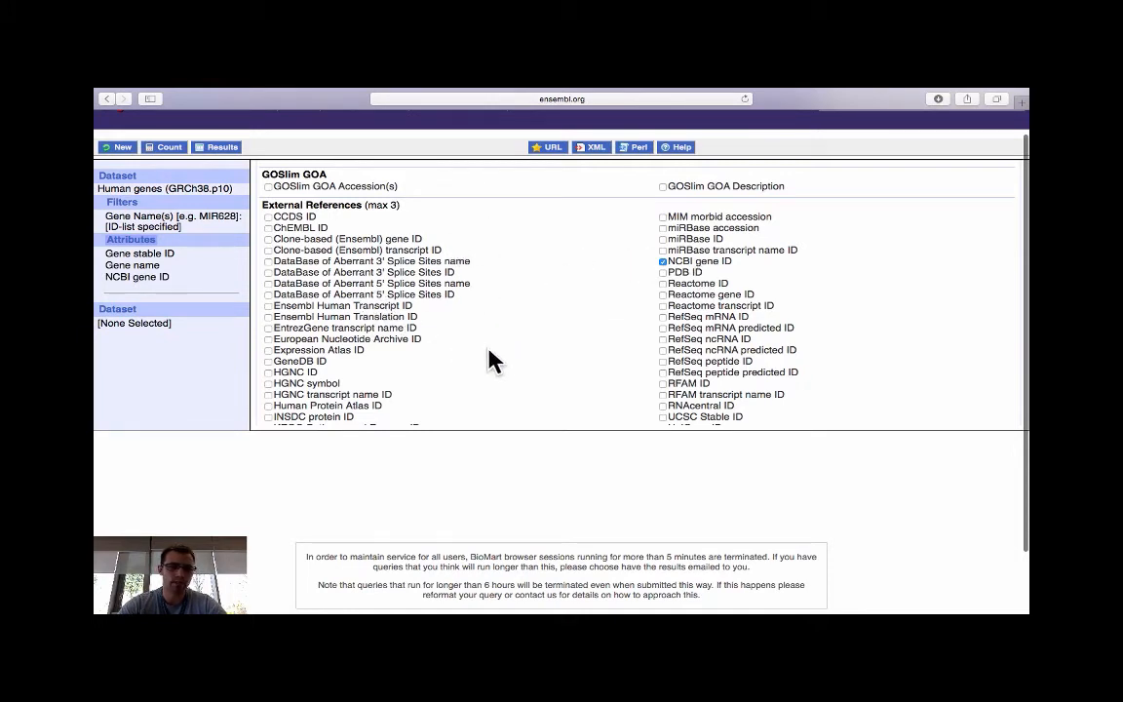
pyautogui.moveTo(205, 277)
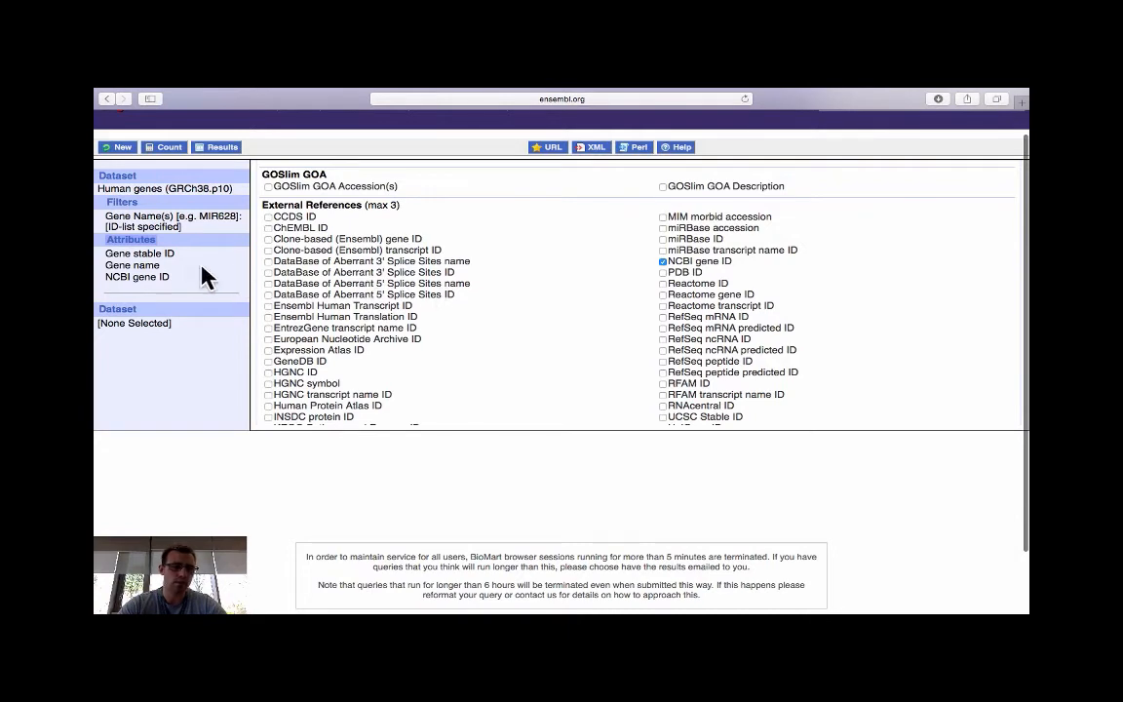
pyautogui.moveTo(171, 273)
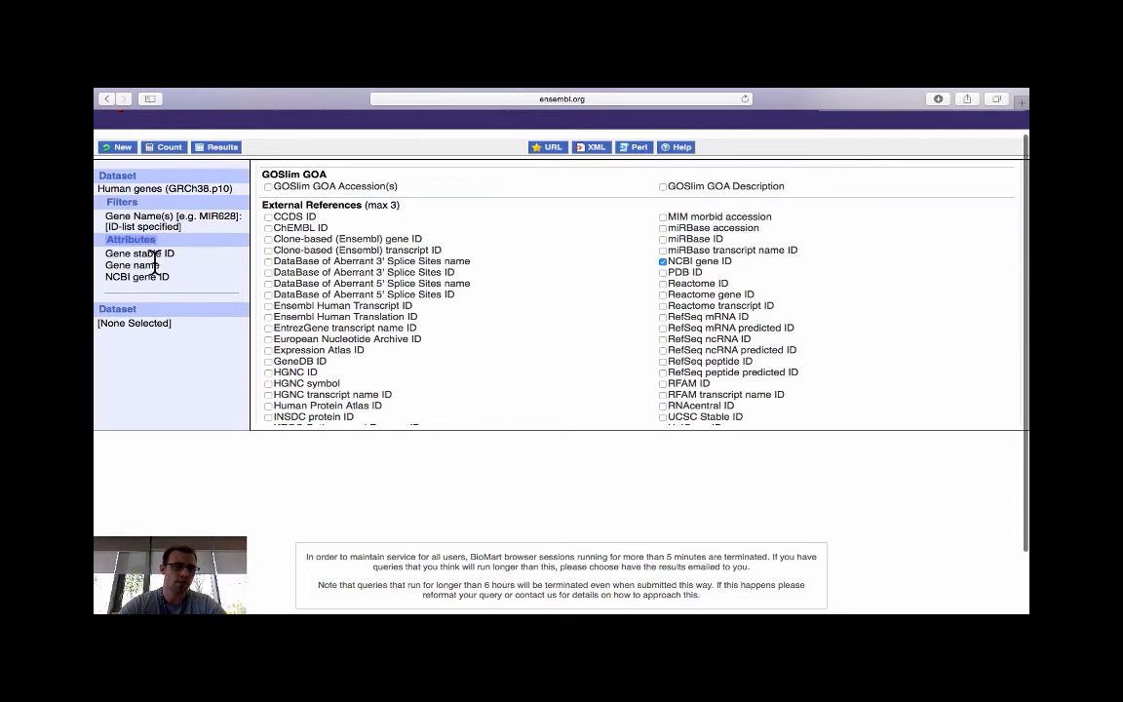
pyautogui.moveTo(186, 290)
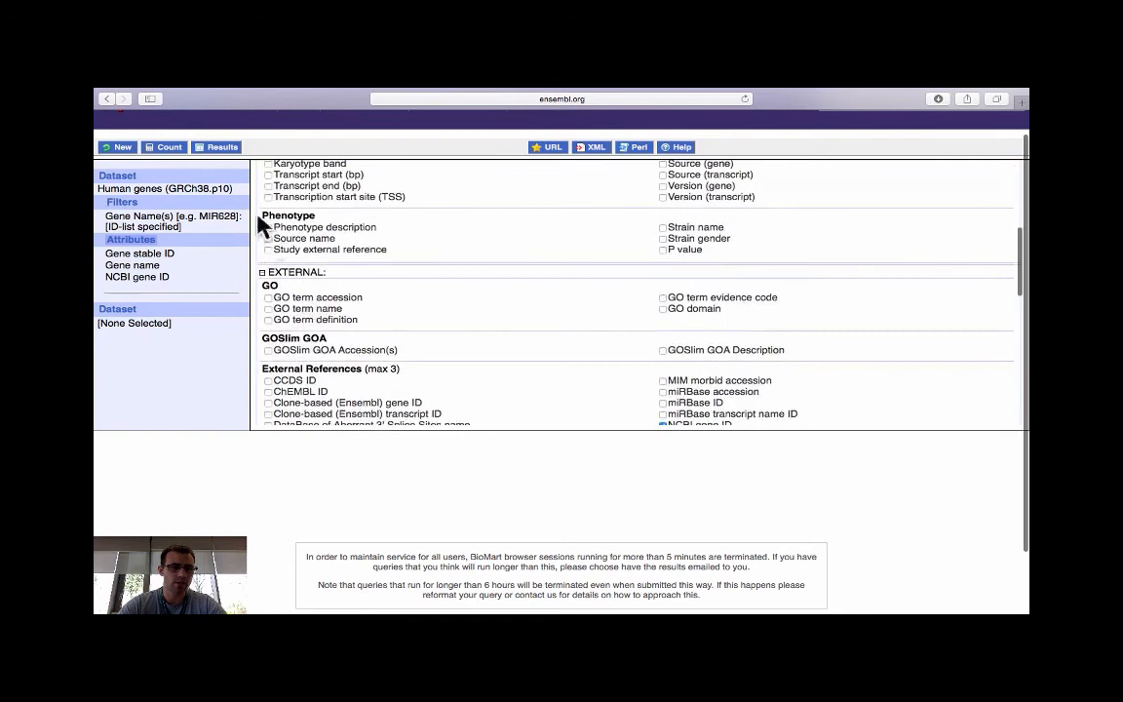
pyautogui.click(223, 148)
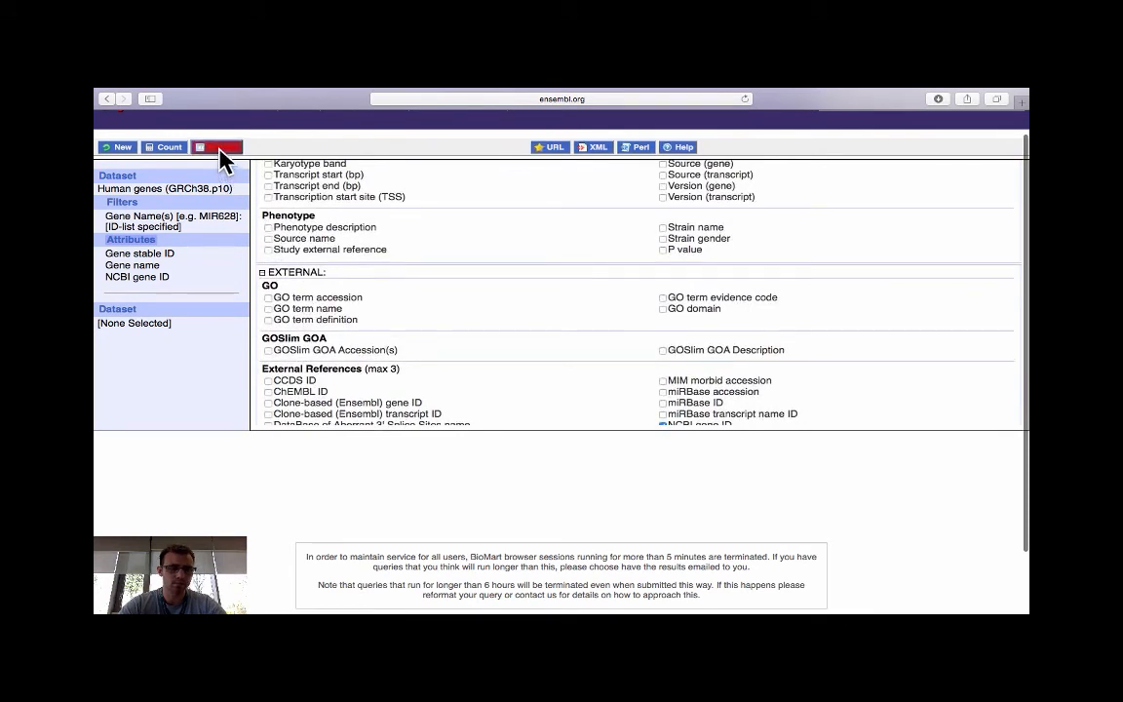
# - Show the results table with Gene stable ID, Gene name and NCBI gene ID for the six genes
pyautogui.click(216, 148)
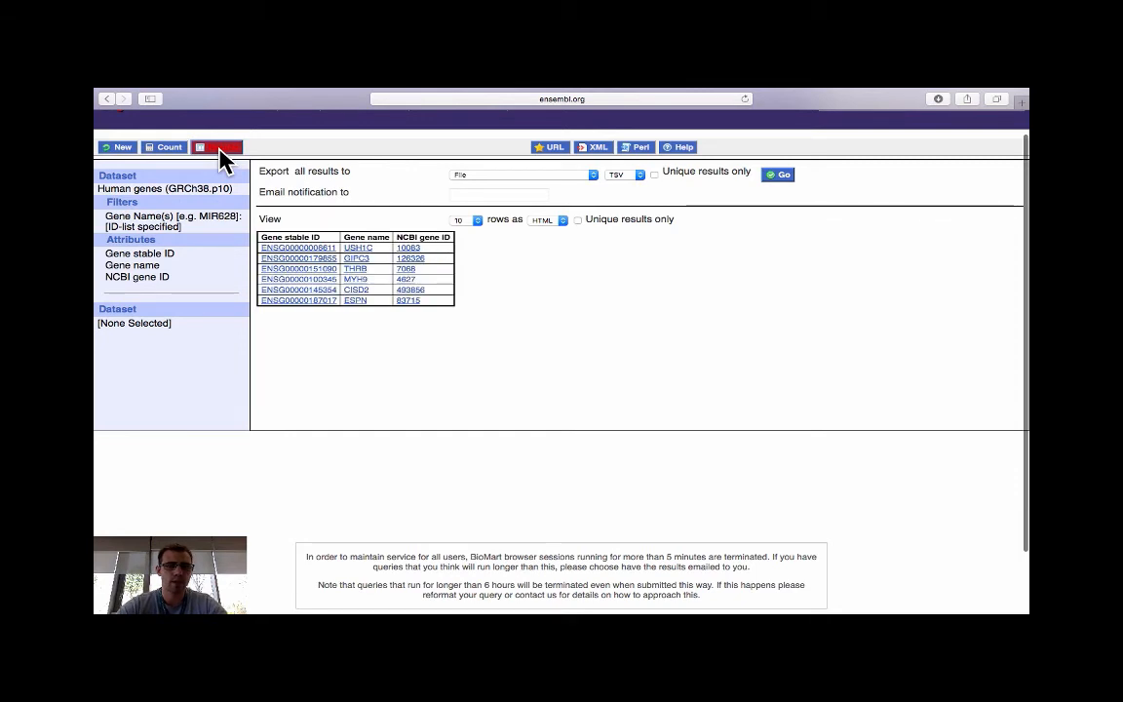
pyautogui.click(219, 146)
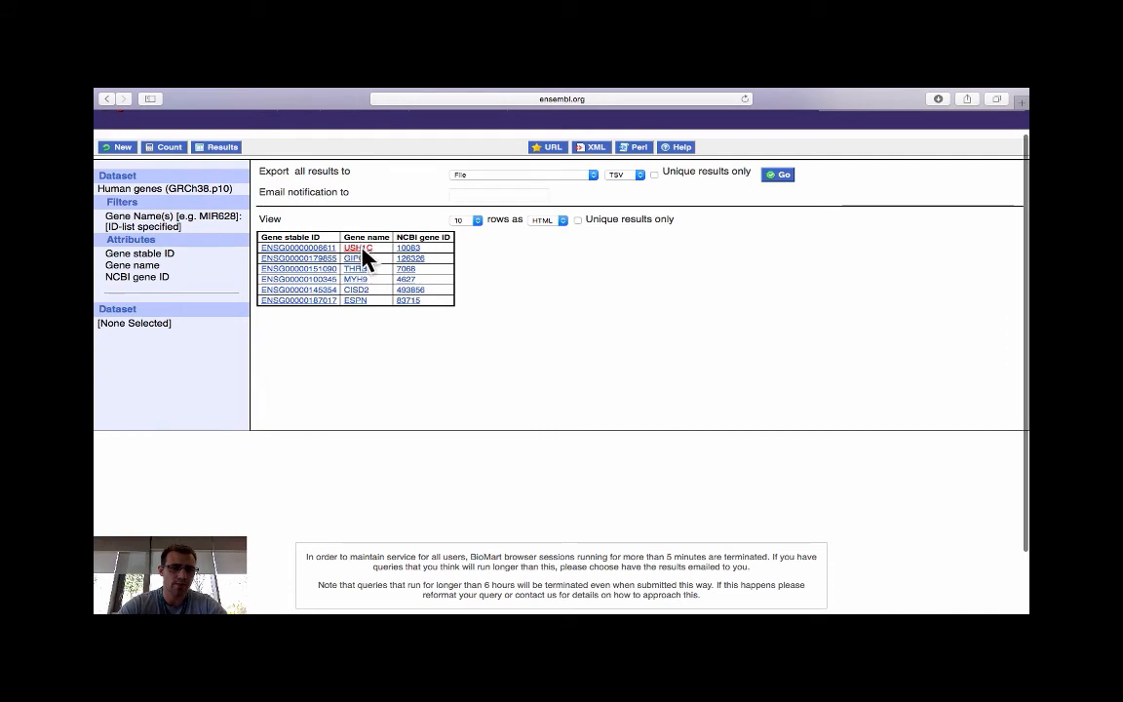
pyautogui.moveTo(363, 296)
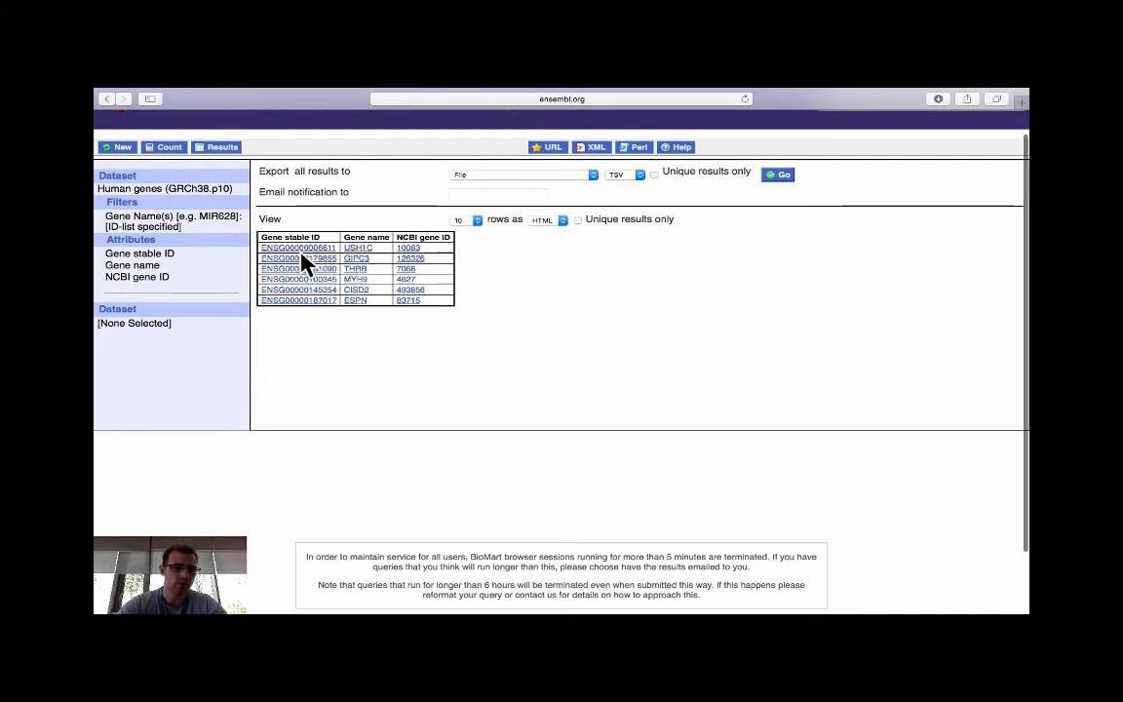
pyautogui.moveTo(409, 271)
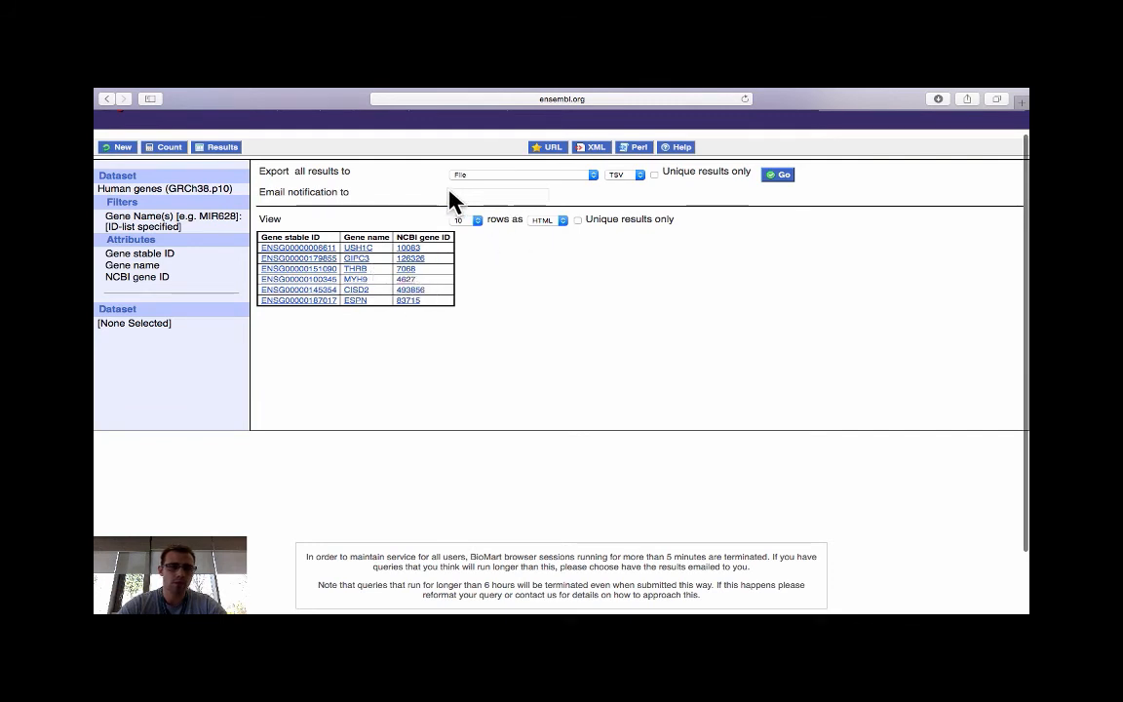
pyautogui.moveTo(522, 180)
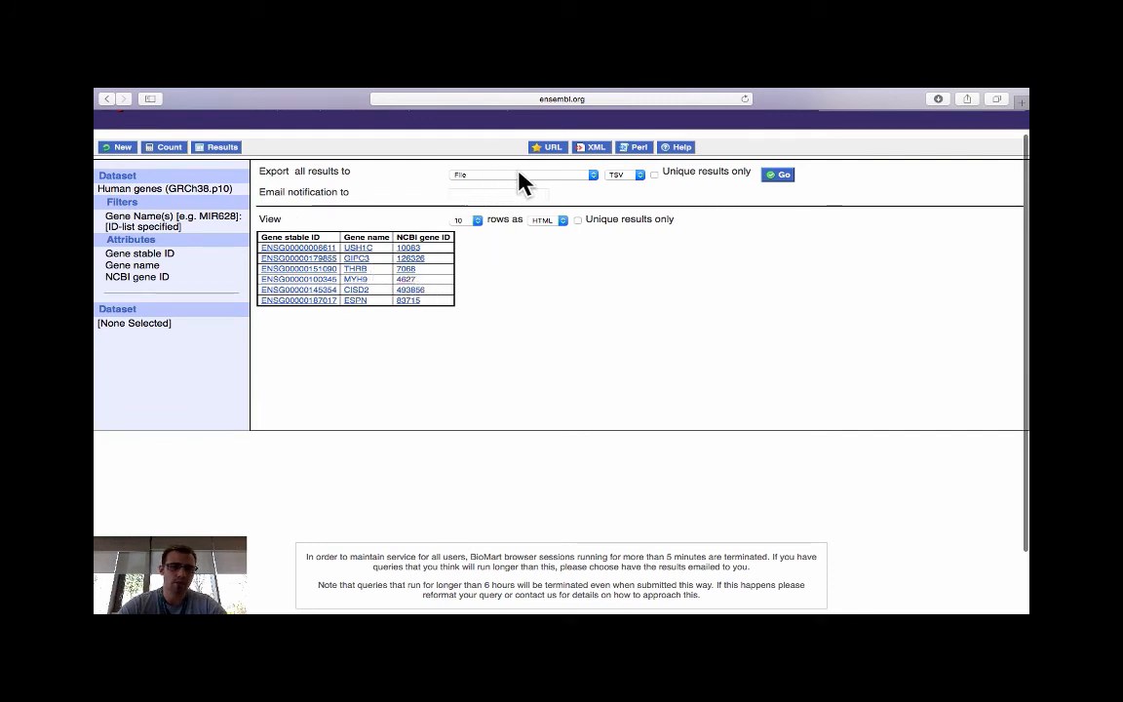
pyautogui.moveTo(564, 185)
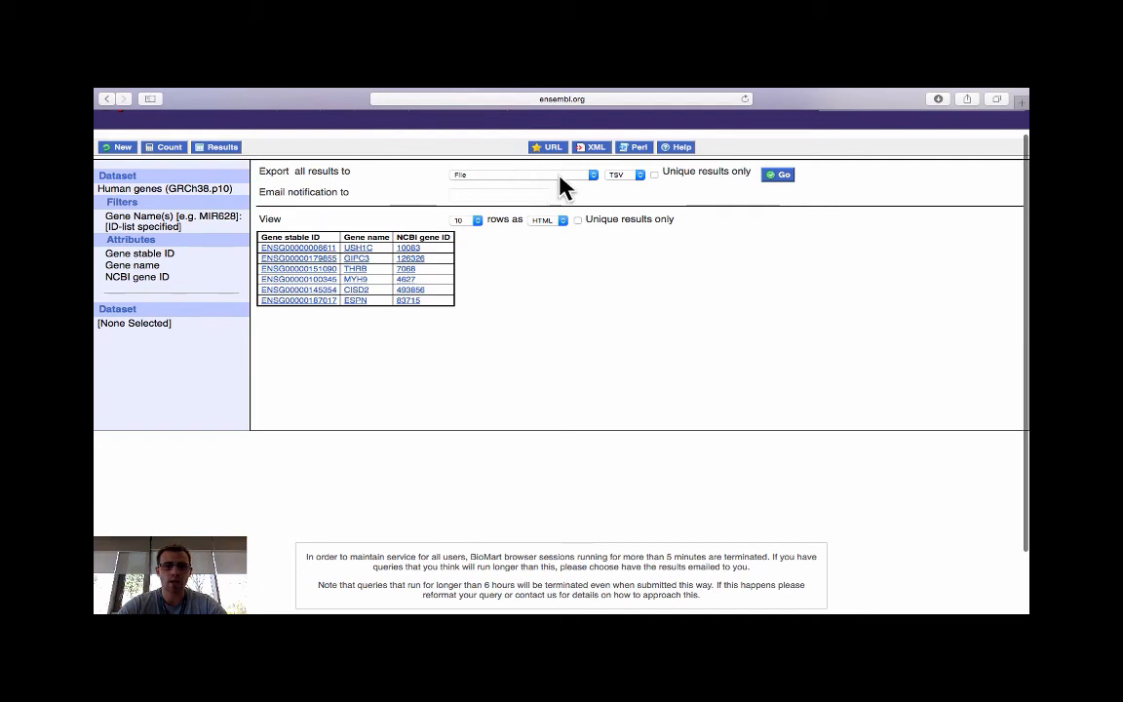
pyautogui.click(624, 175)
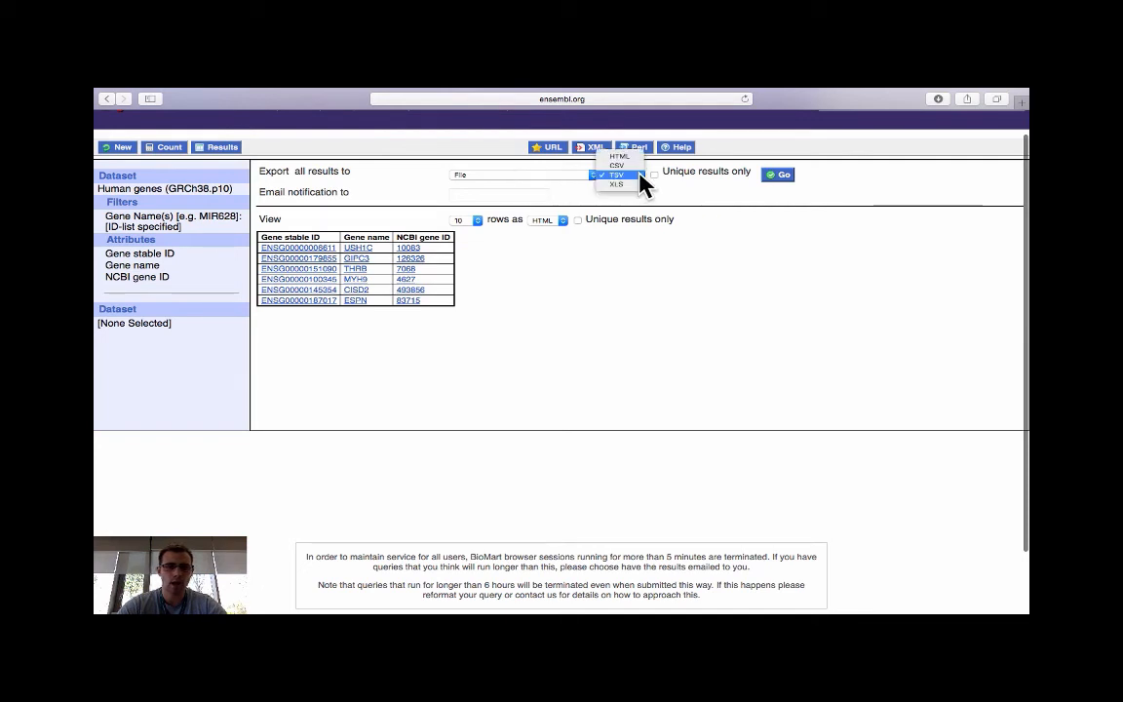
pyautogui.click(617, 176)
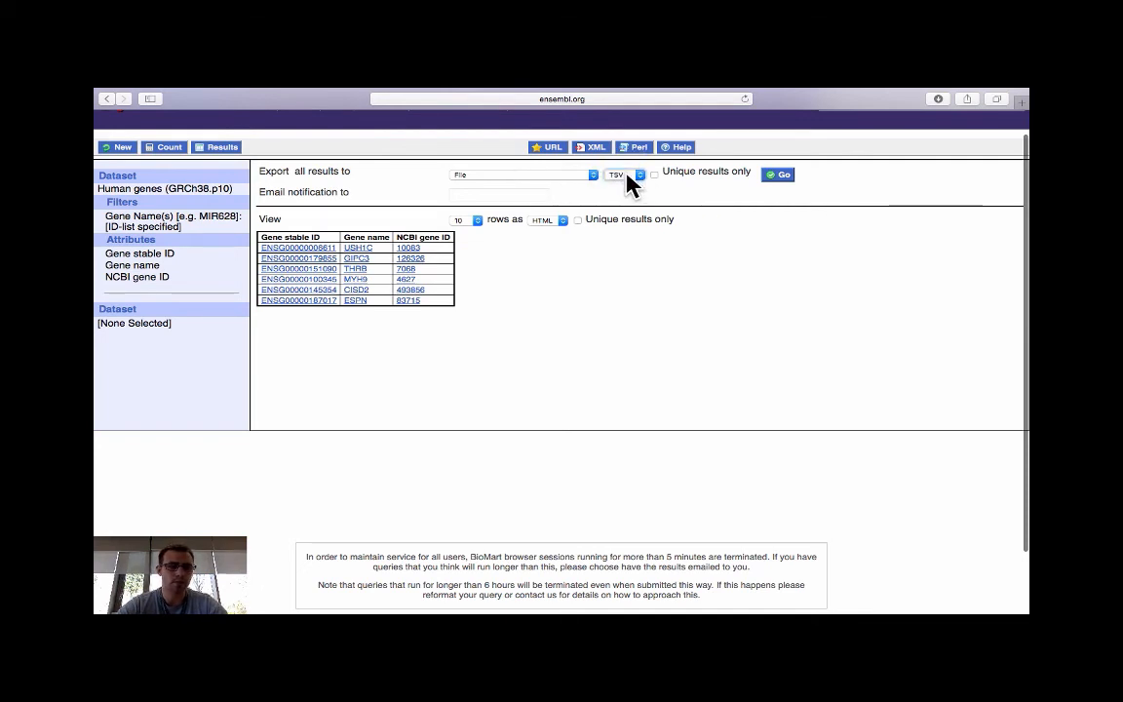